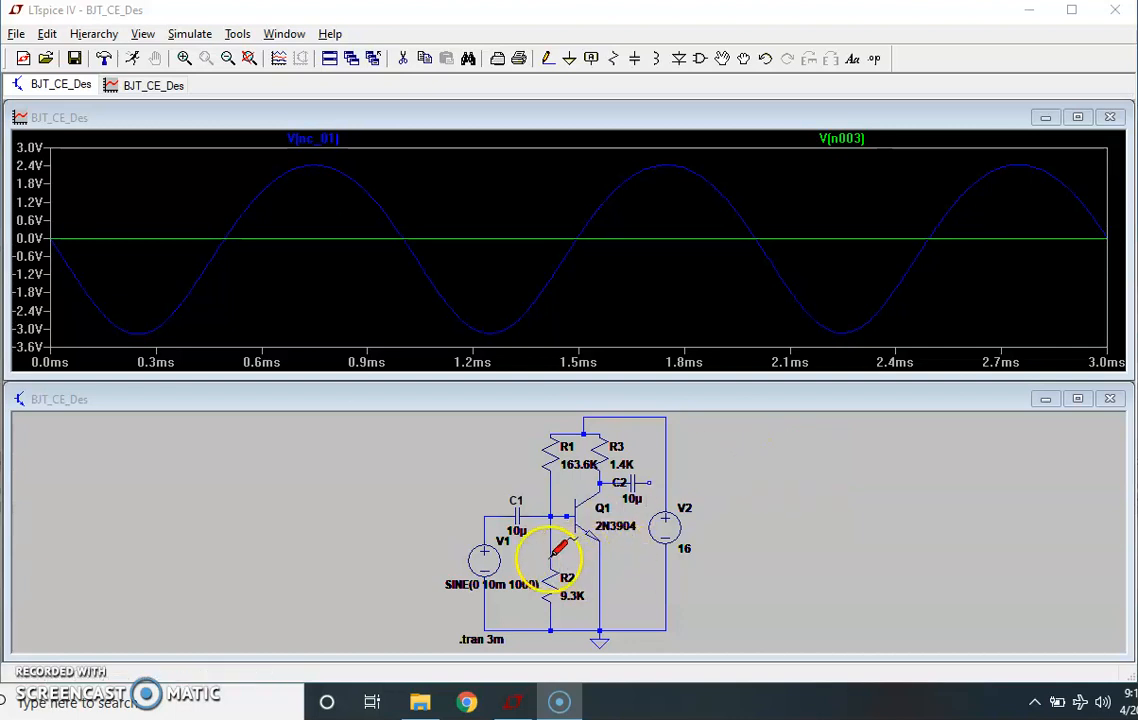
# Set the V1 sine amplitude to 20m and observe the larger output swing.
pyautogui.doubleClick(484, 556)
pyautogui.write('20m')
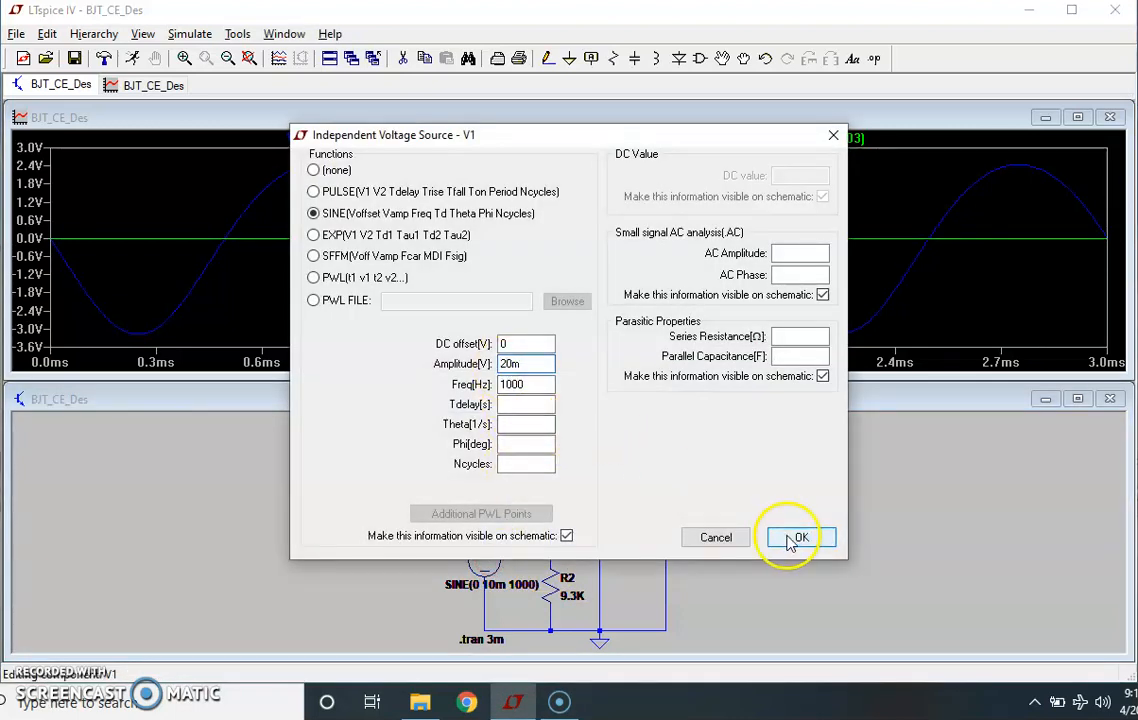
pyautogui.click(796, 536)
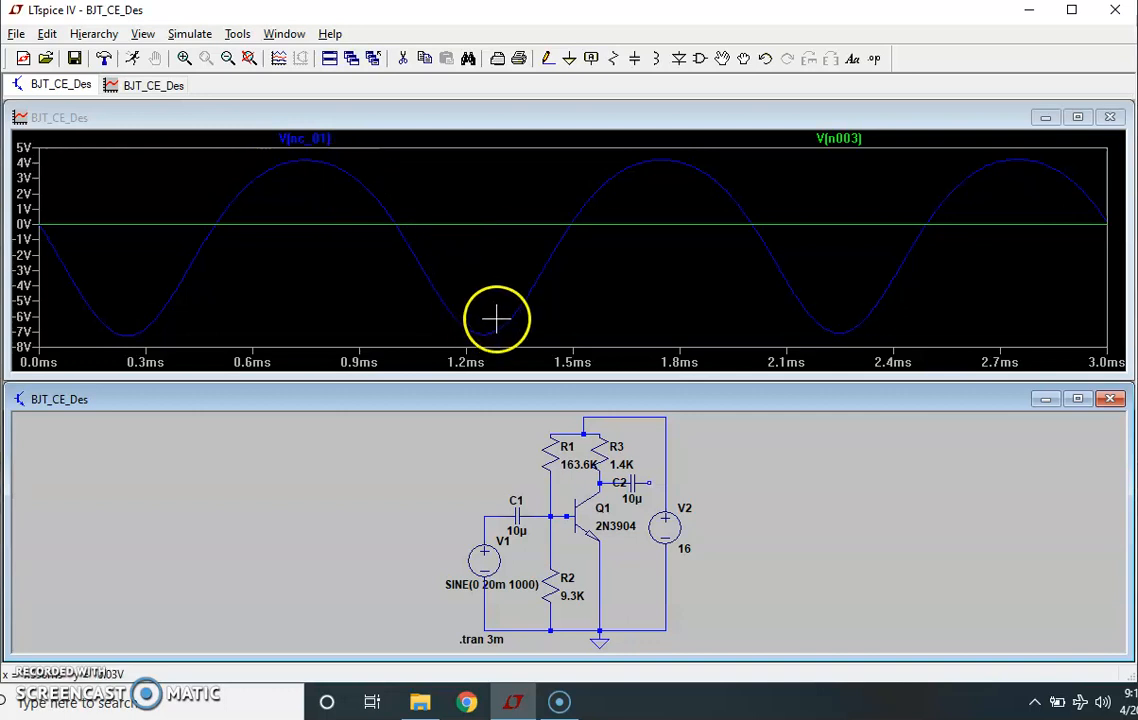
pyautogui.moveTo(496, 564)
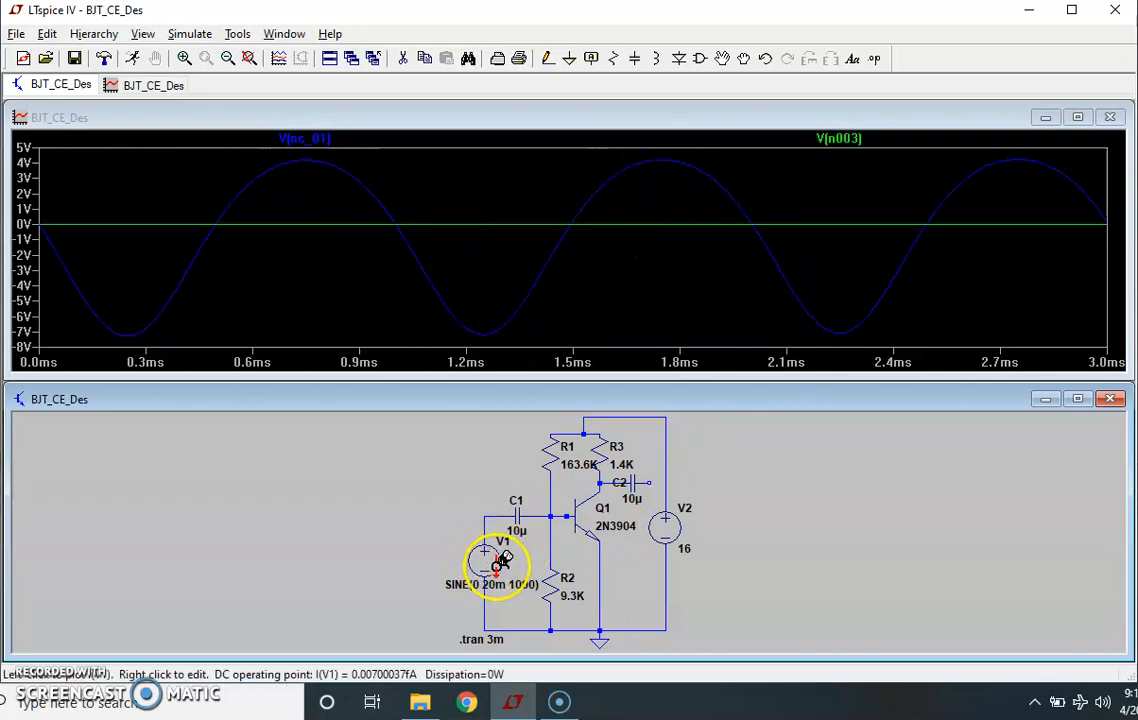
pyautogui.moveTo(264, 228)
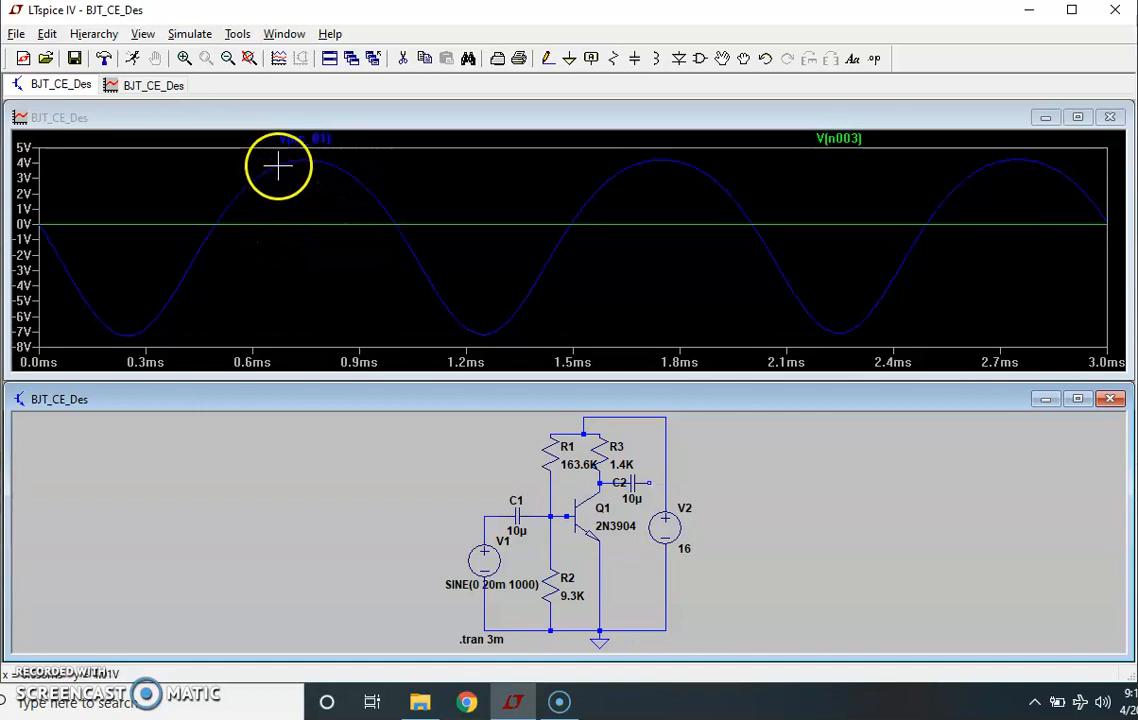
pyautogui.moveTo(174, 316)
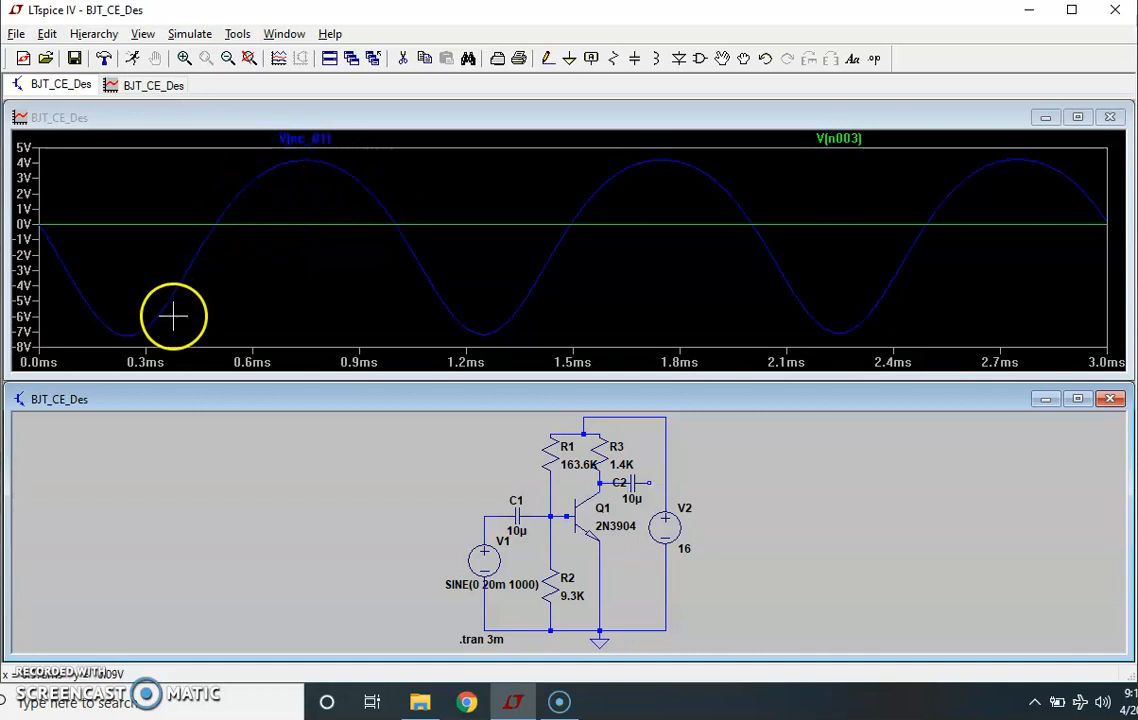
pyautogui.moveTo(362, 184)
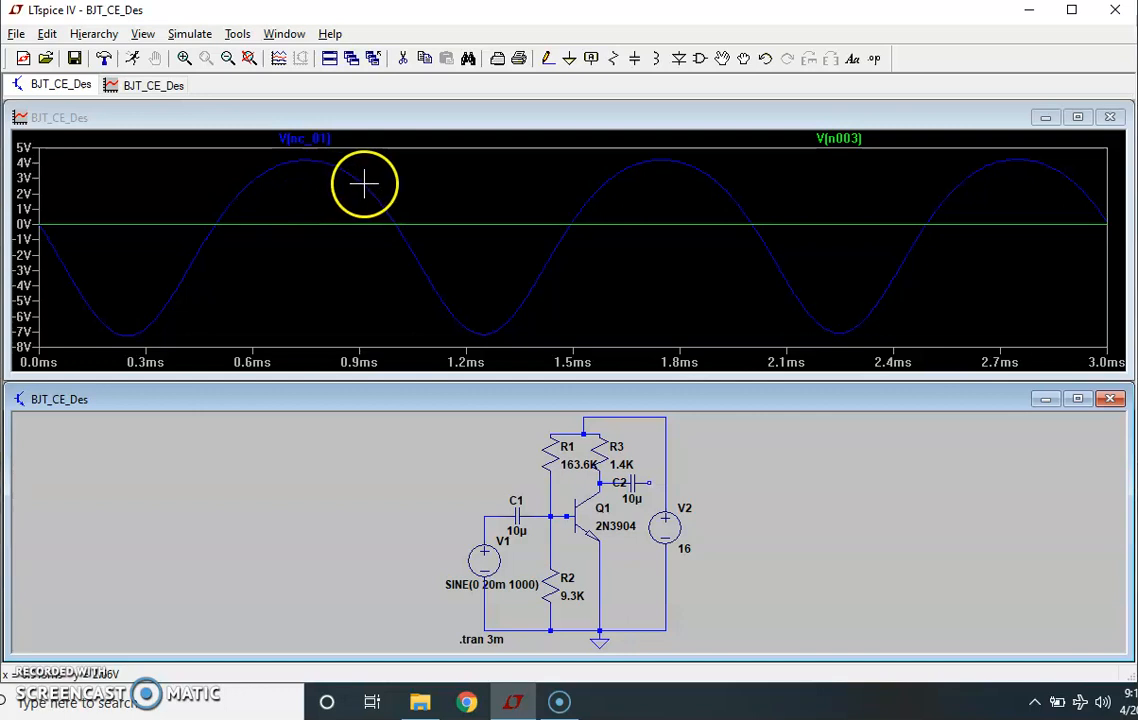
pyautogui.moveTo(362, 184)
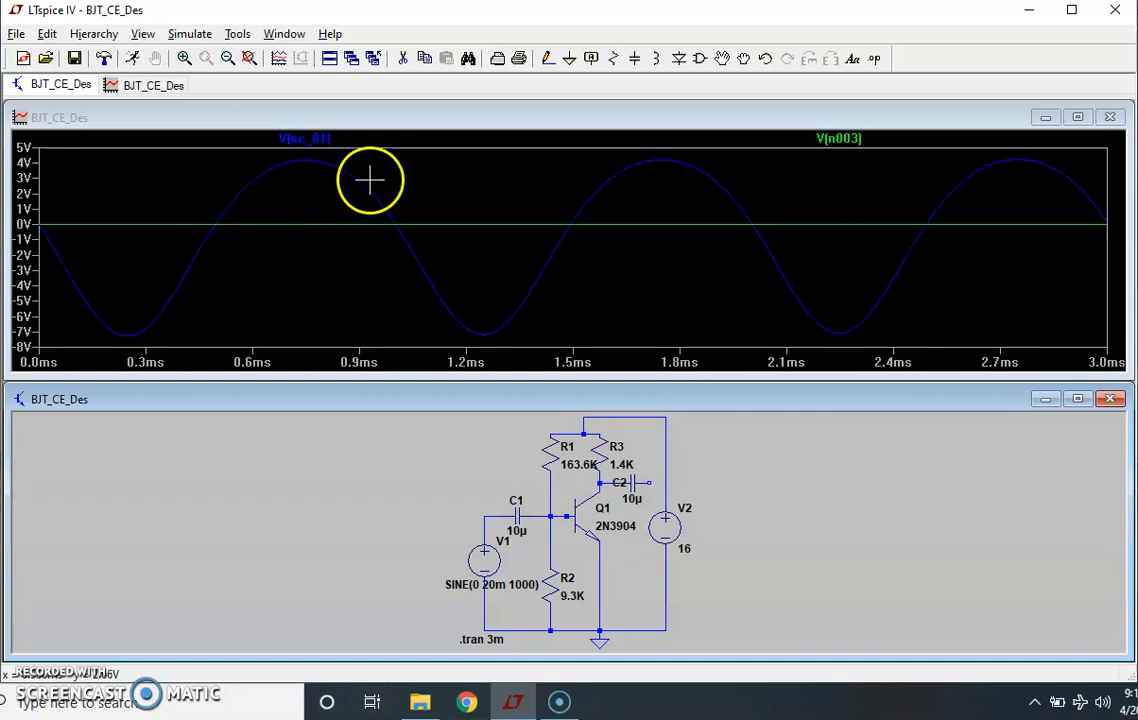
pyautogui.moveTo(328, 548)
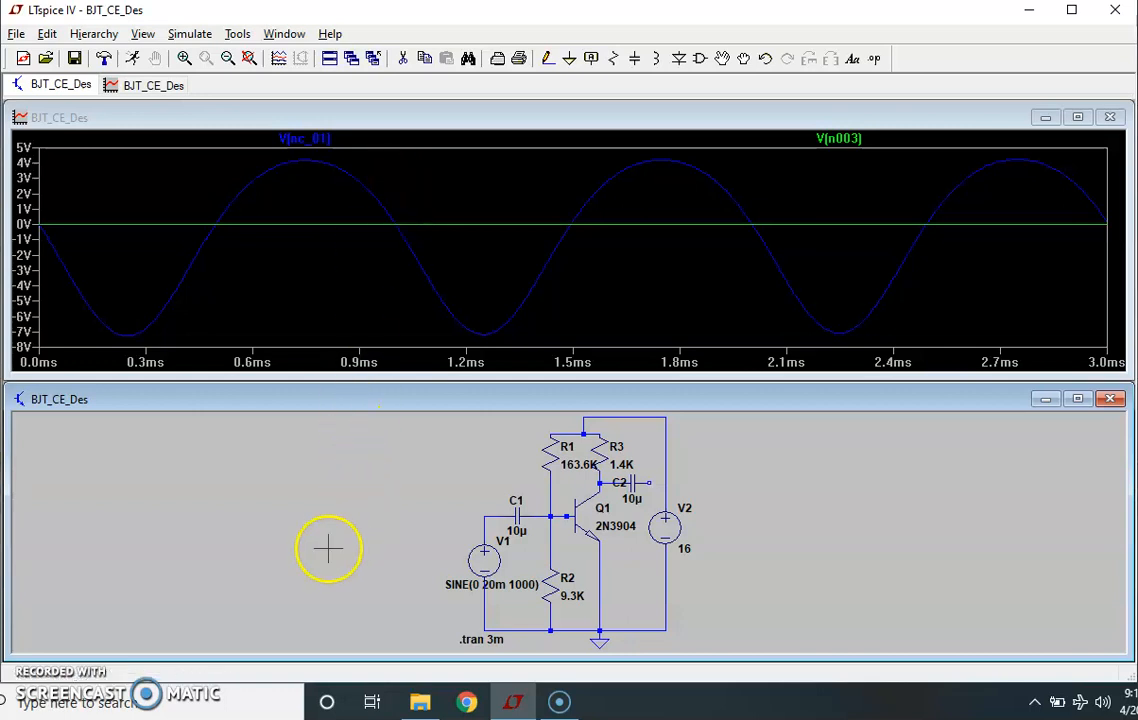
pyautogui.moveTo(248, 572)
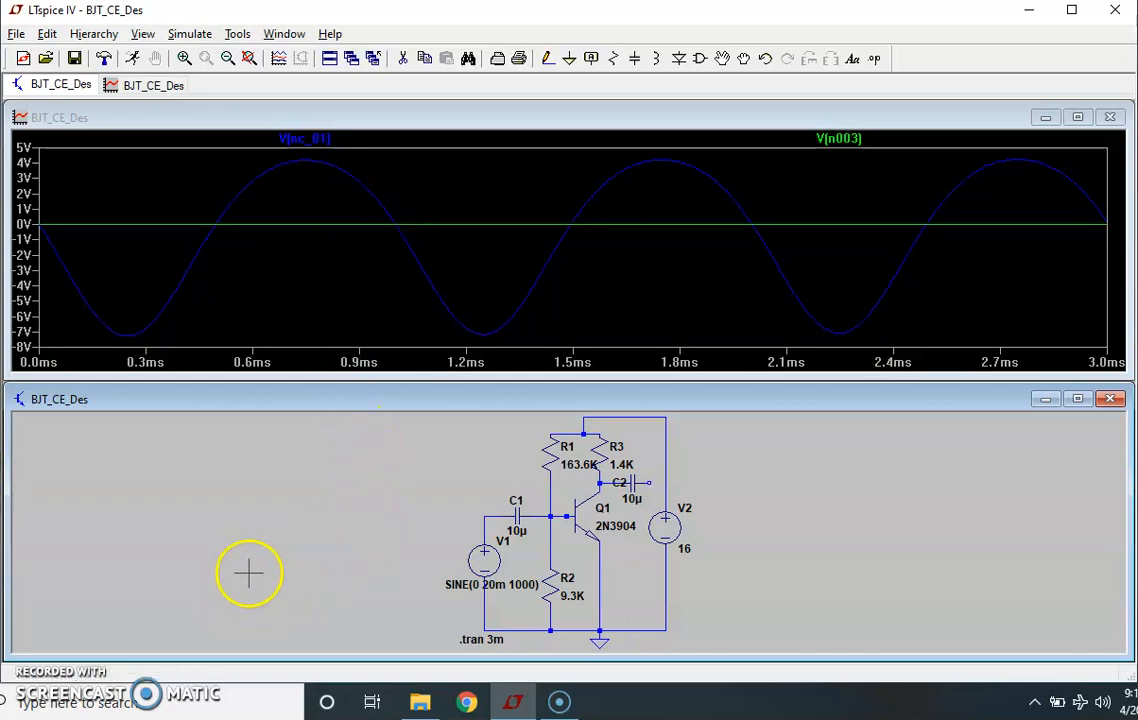
pyautogui.moveTo(328, 556)
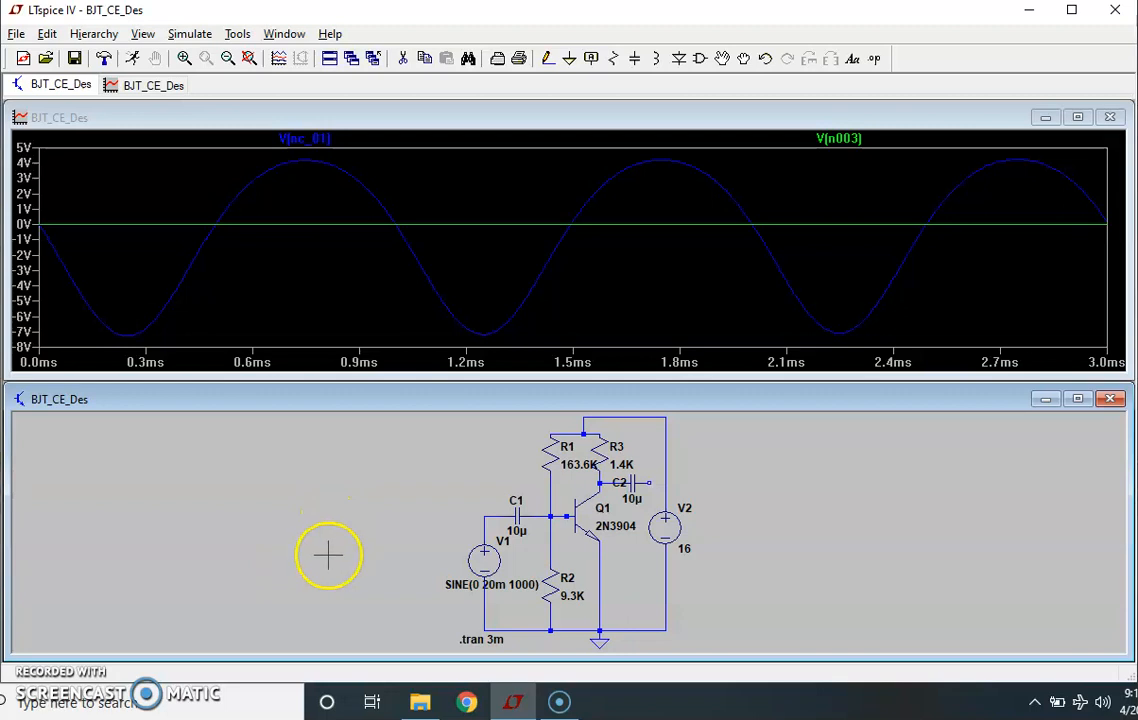
pyautogui.moveTo(192, 438)
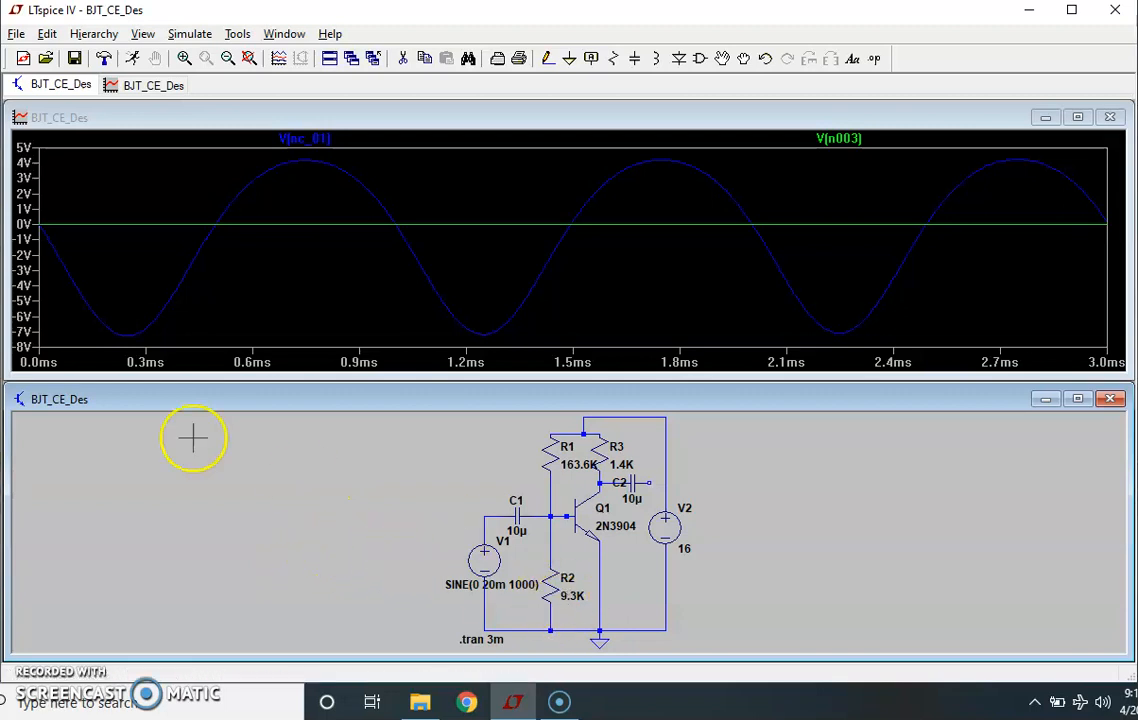
pyautogui.moveTo(224, 260)
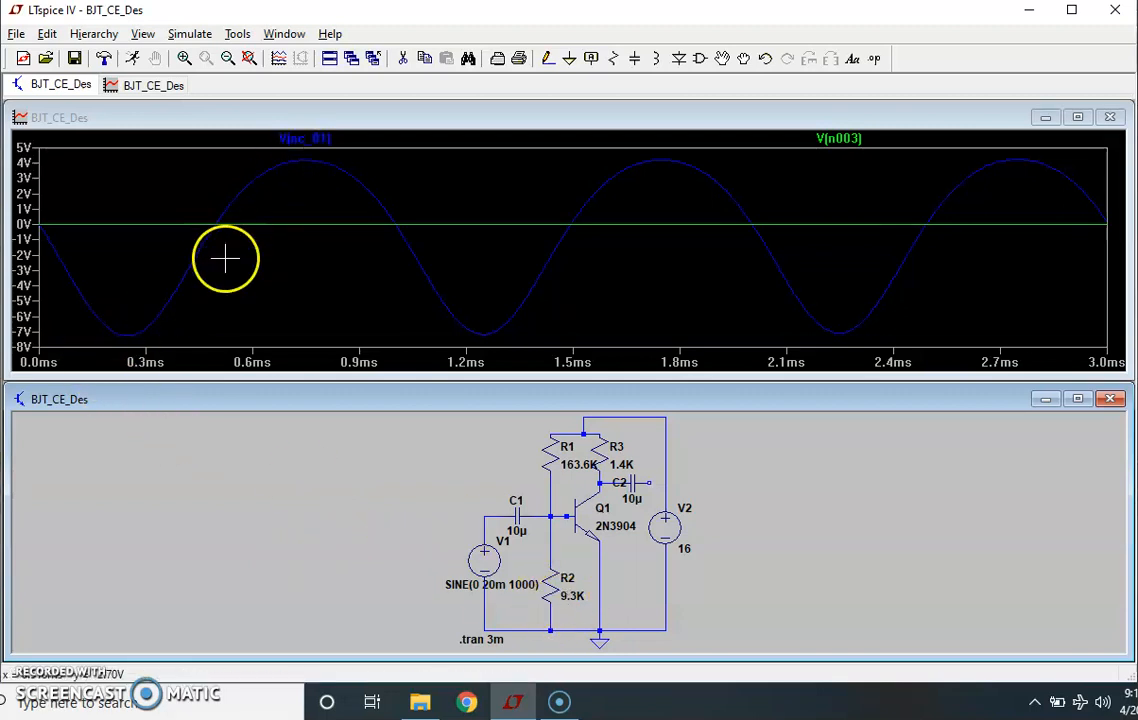
pyautogui.moveTo(520, 488)
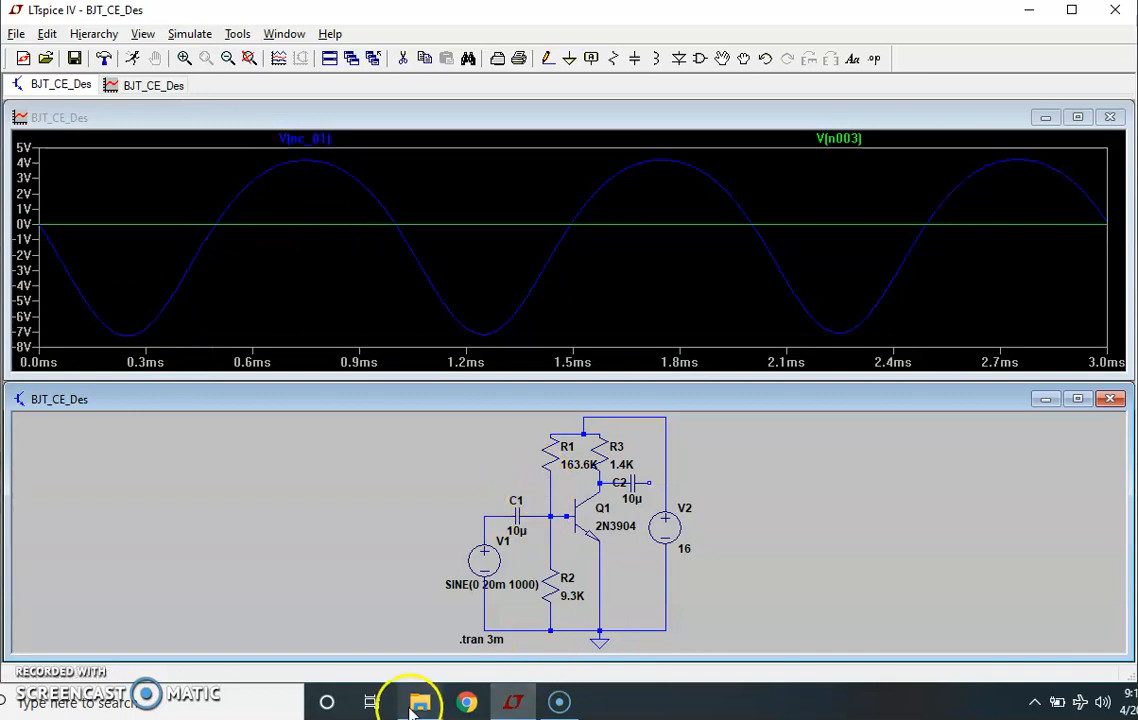
# Open the CE amplifier design PowerPoint from the course folder.
pyautogui.click(420, 700)
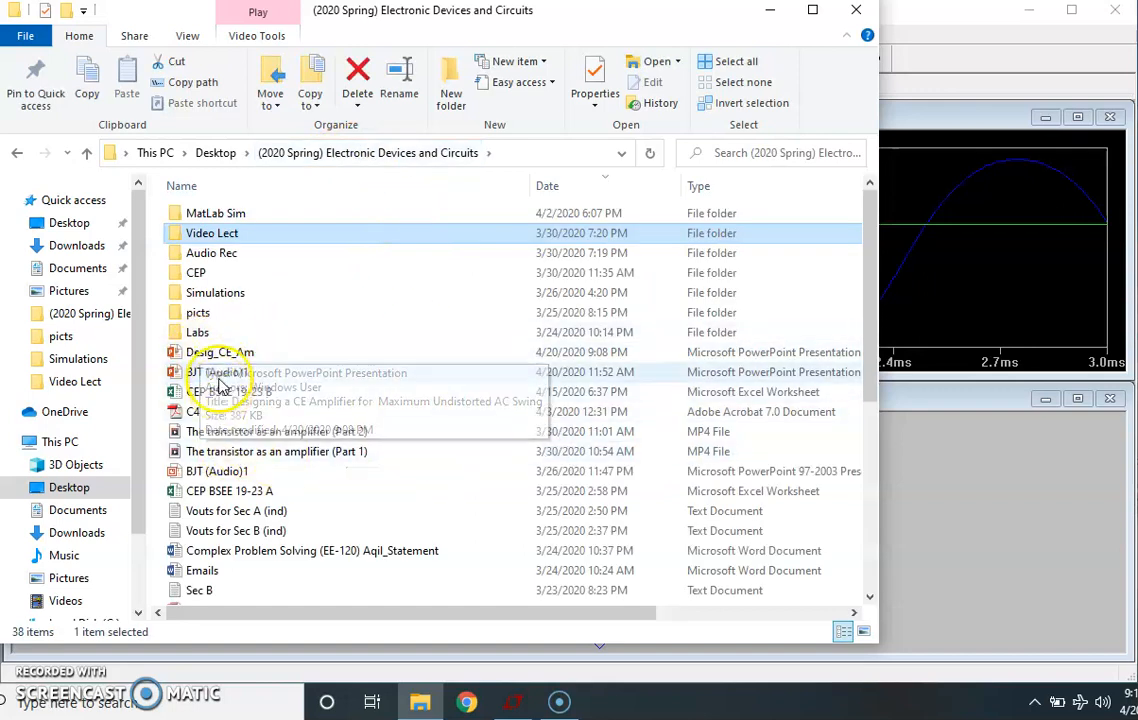
pyautogui.doubleClick(222, 372)
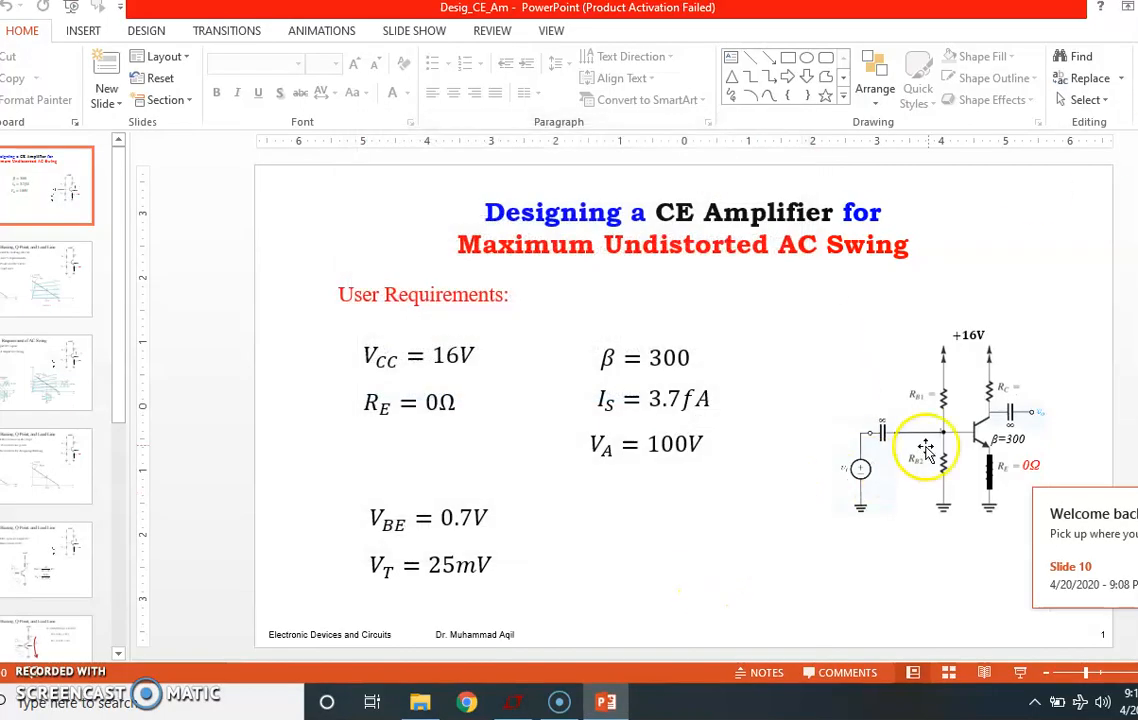
# Review the Conclusion and AC Signal Testing slides, then return to LTspice.
pyautogui.click(48, 558)
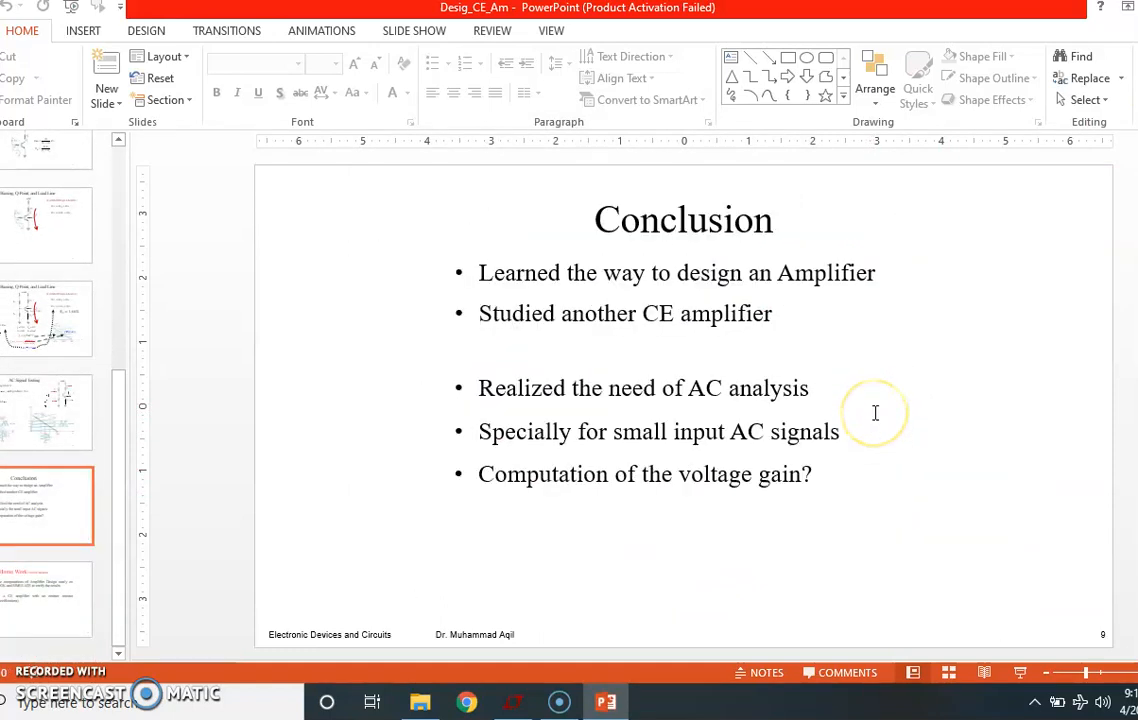
pyautogui.click(46, 410)
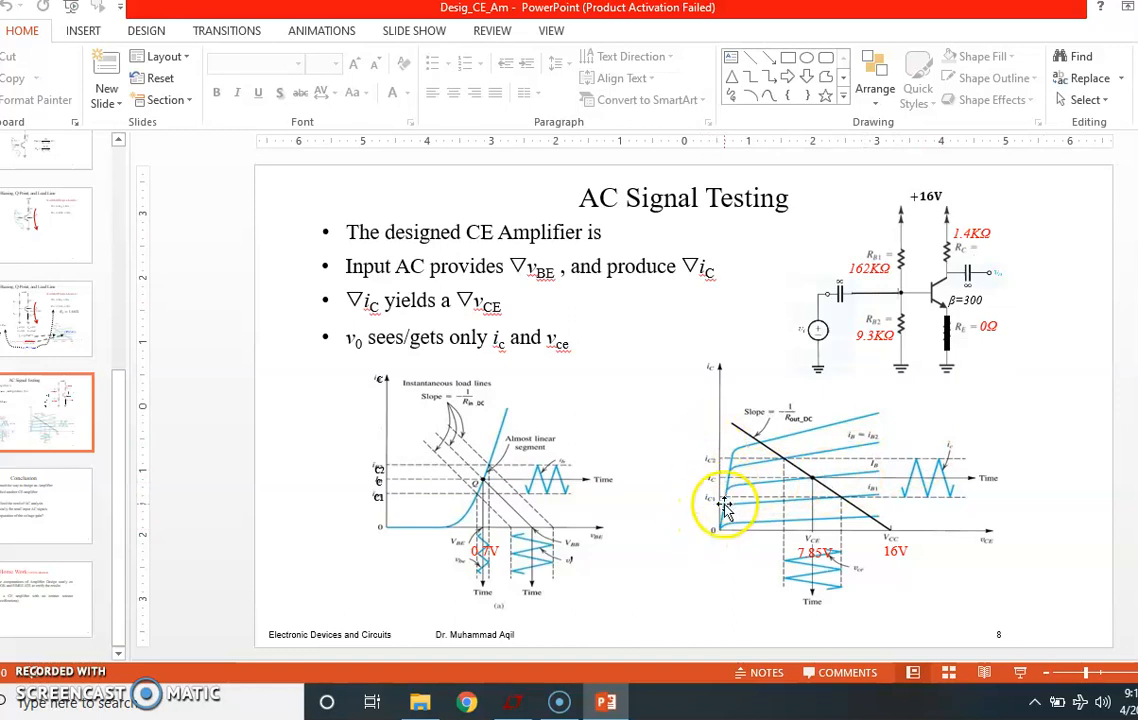
pyautogui.moveTo(716, 470)
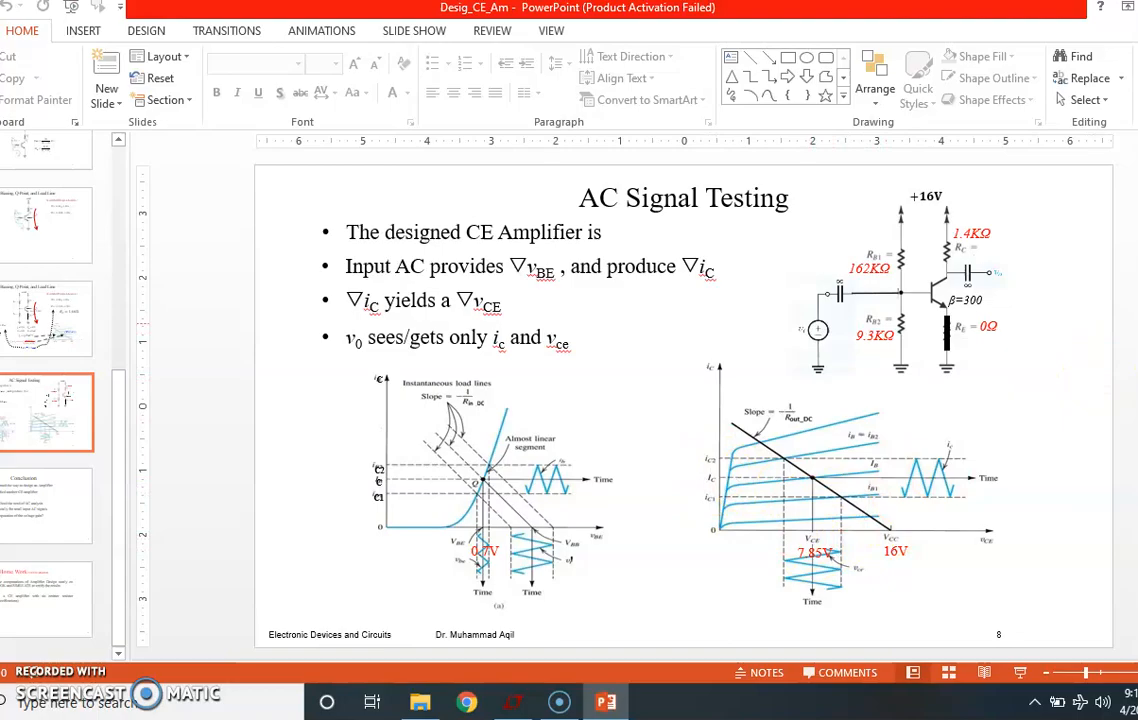
pyautogui.click(512, 700)
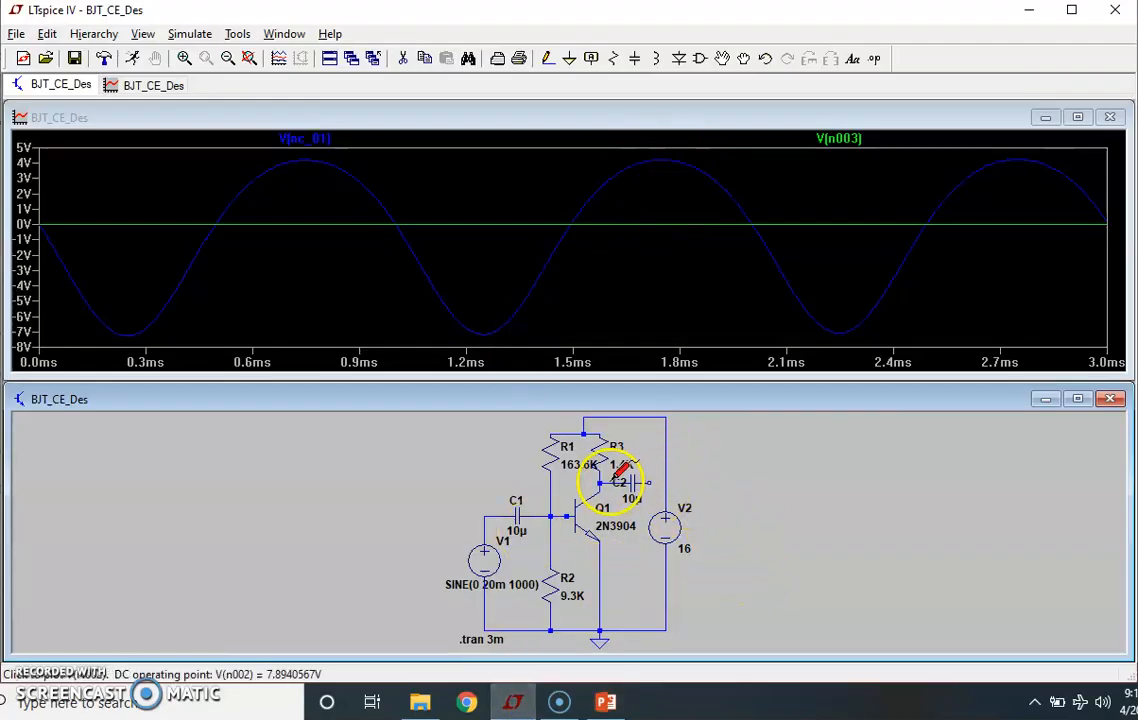
# Probe the collector node to plot V(n002), swinging between about 1 V and 12 V.
pyautogui.click(604, 480)
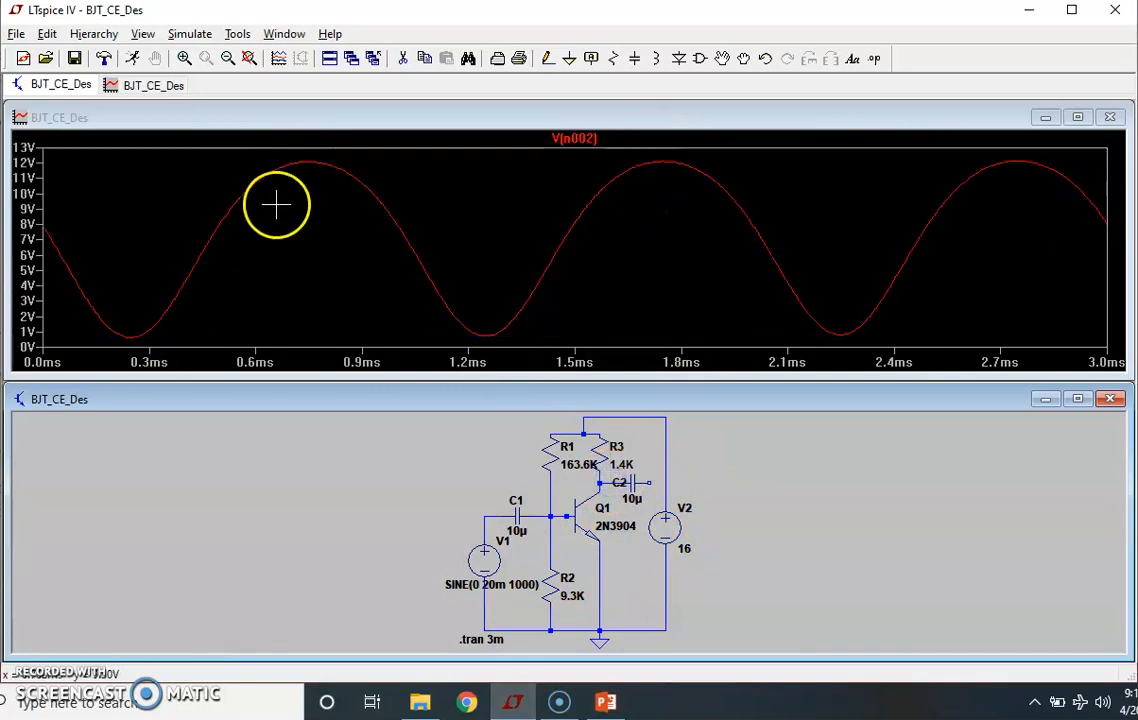
pyautogui.moveTo(276, 162)
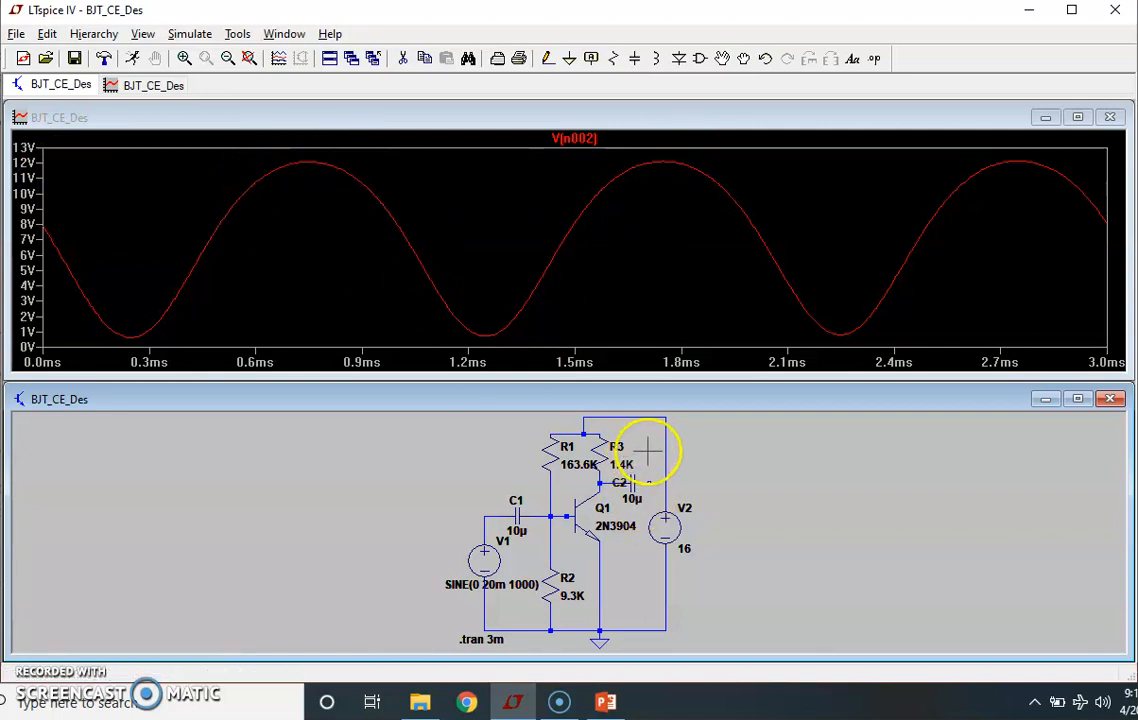
pyautogui.moveTo(112, 418)
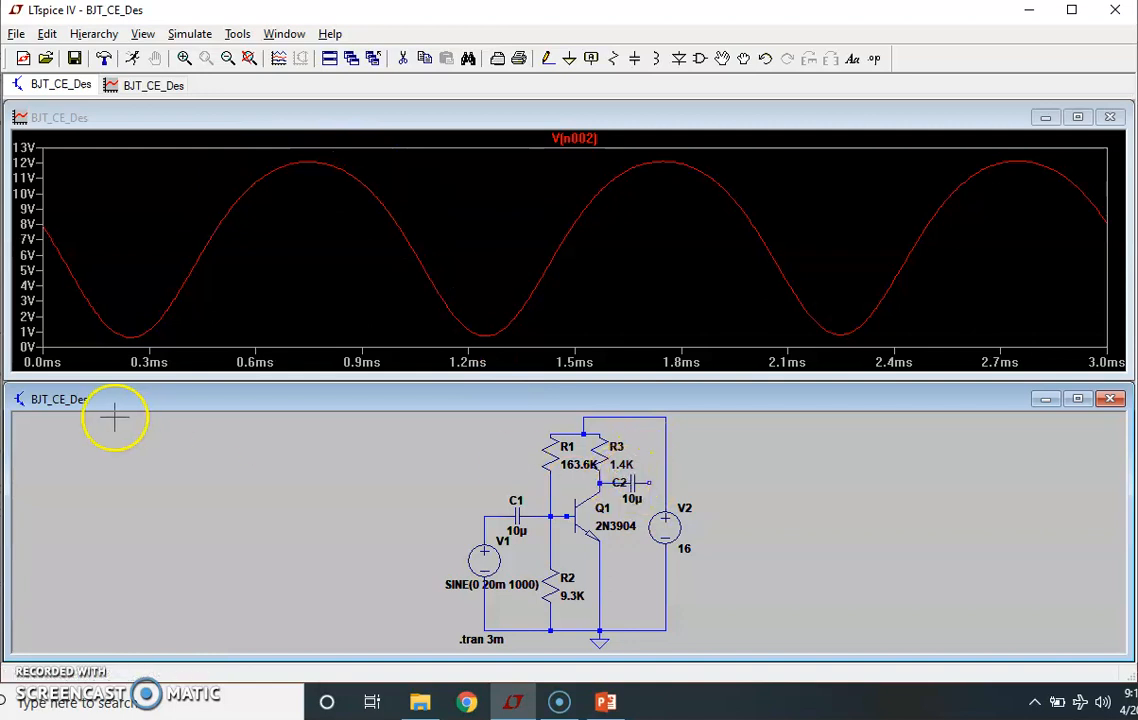
pyautogui.moveTo(132, 338)
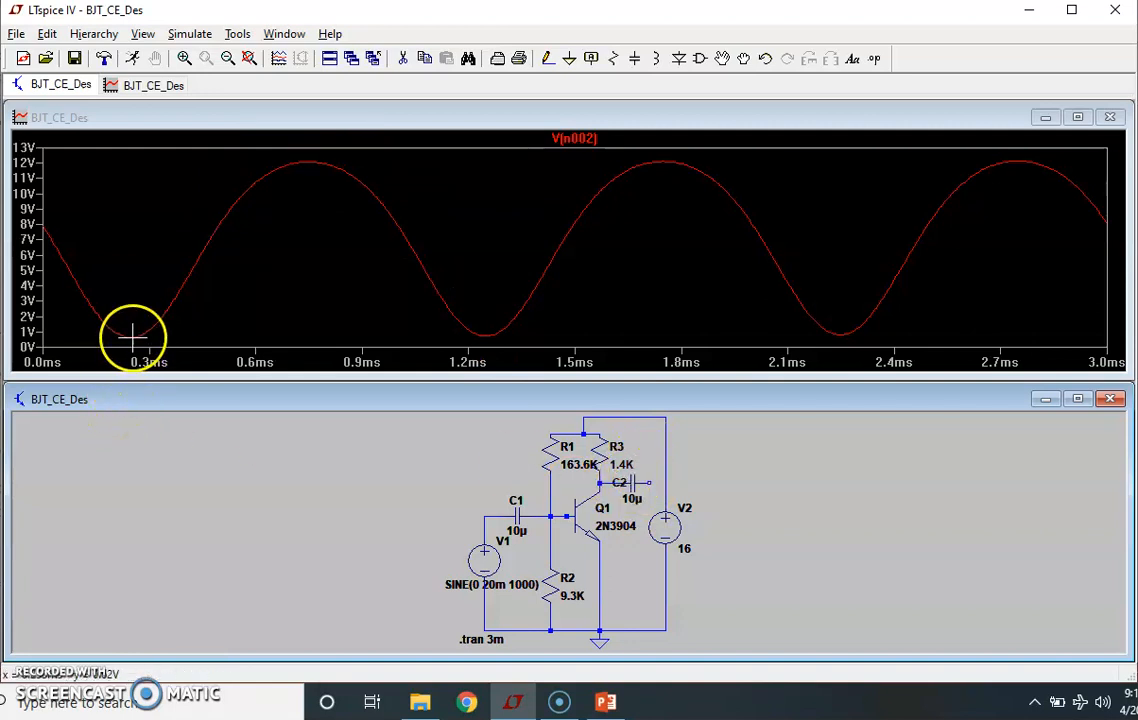
pyautogui.moveTo(134, 336)
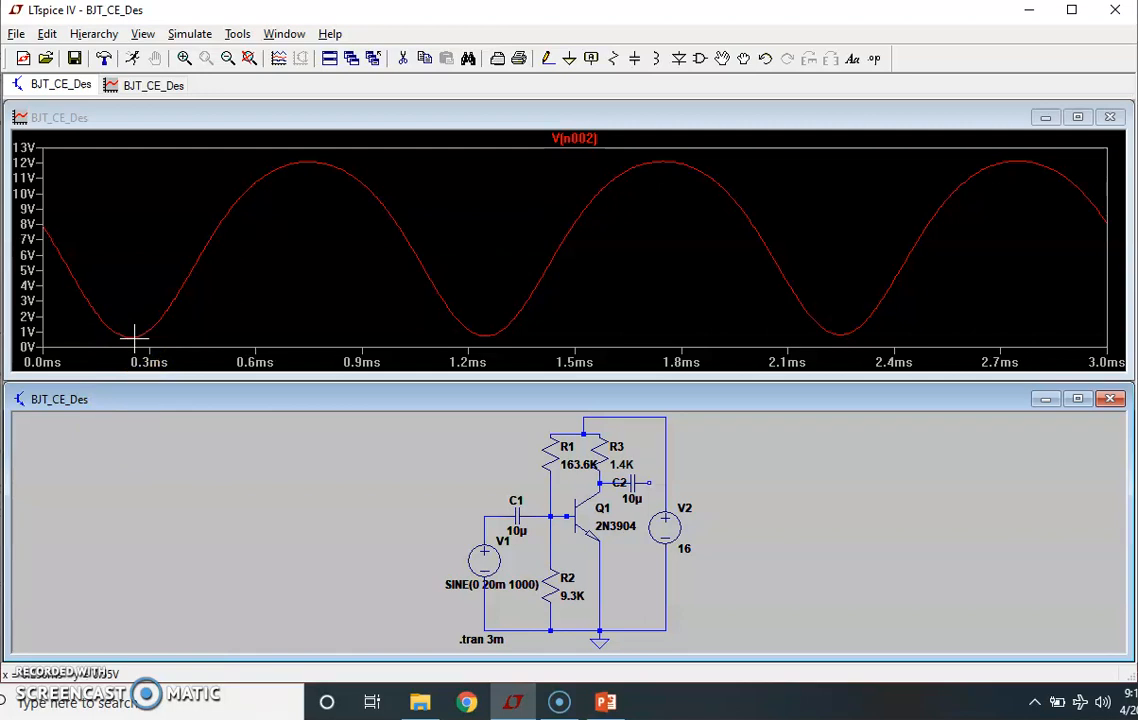
# Set the V1 sine amplitude to 25m so the collector trough clips near 0 V.
pyautogui.doubleClick(484, 560)
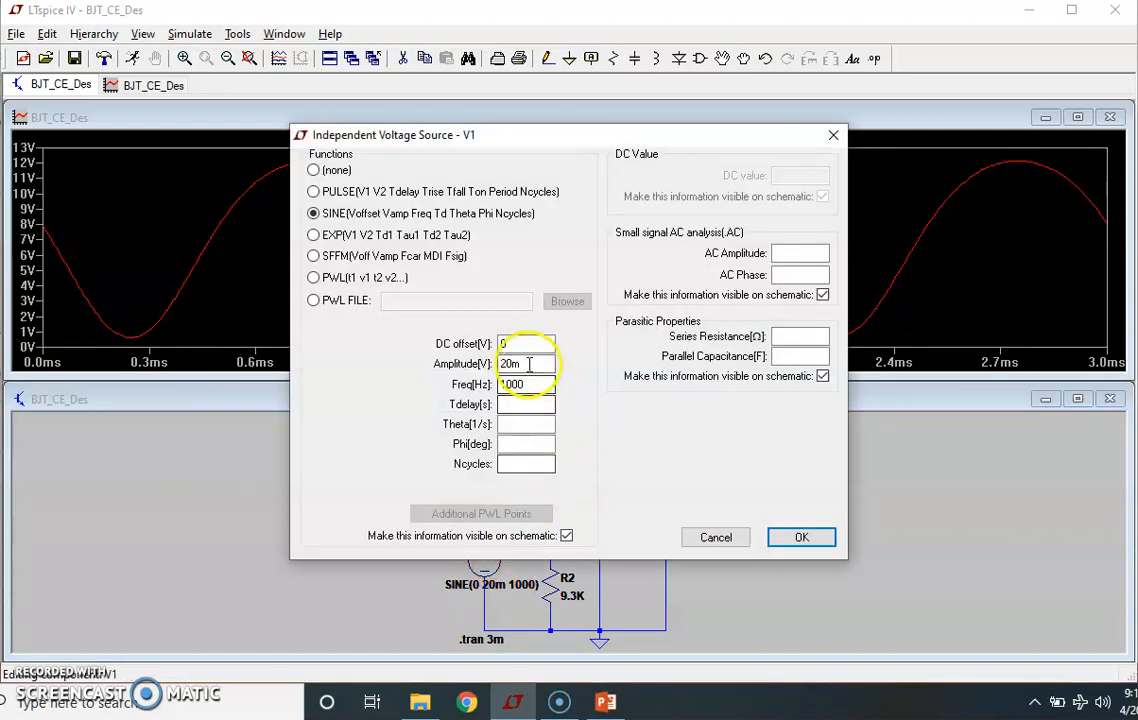
pyautogui.write('25m')
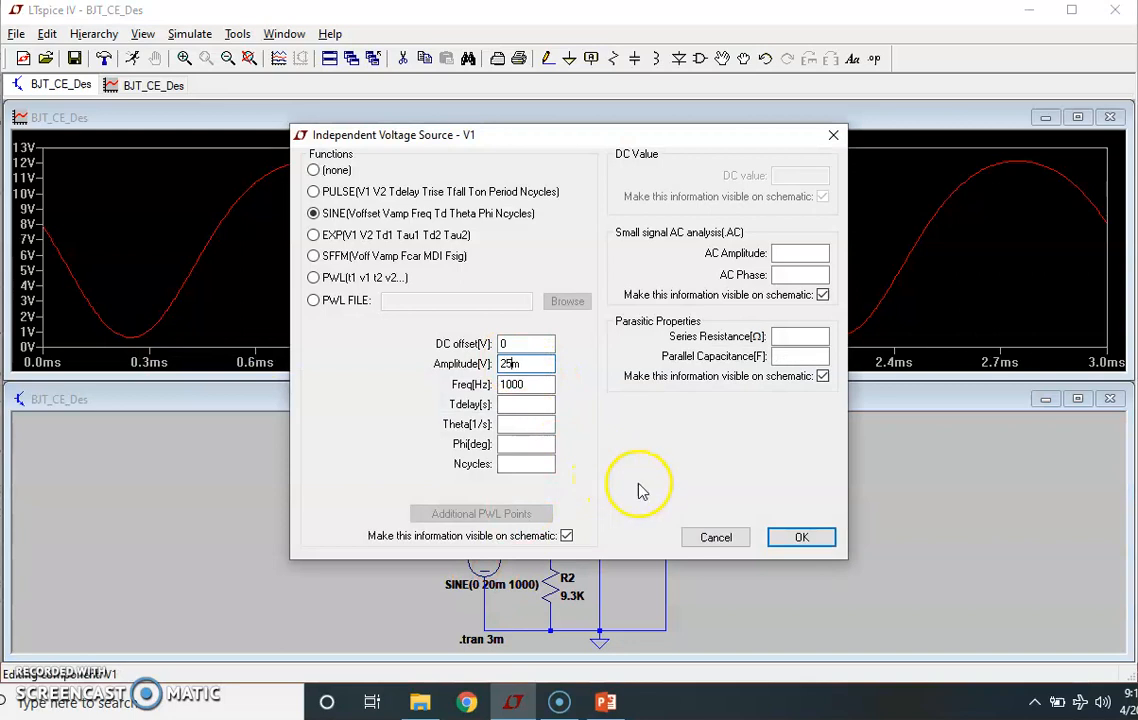
pyautogui.click(800, 536)
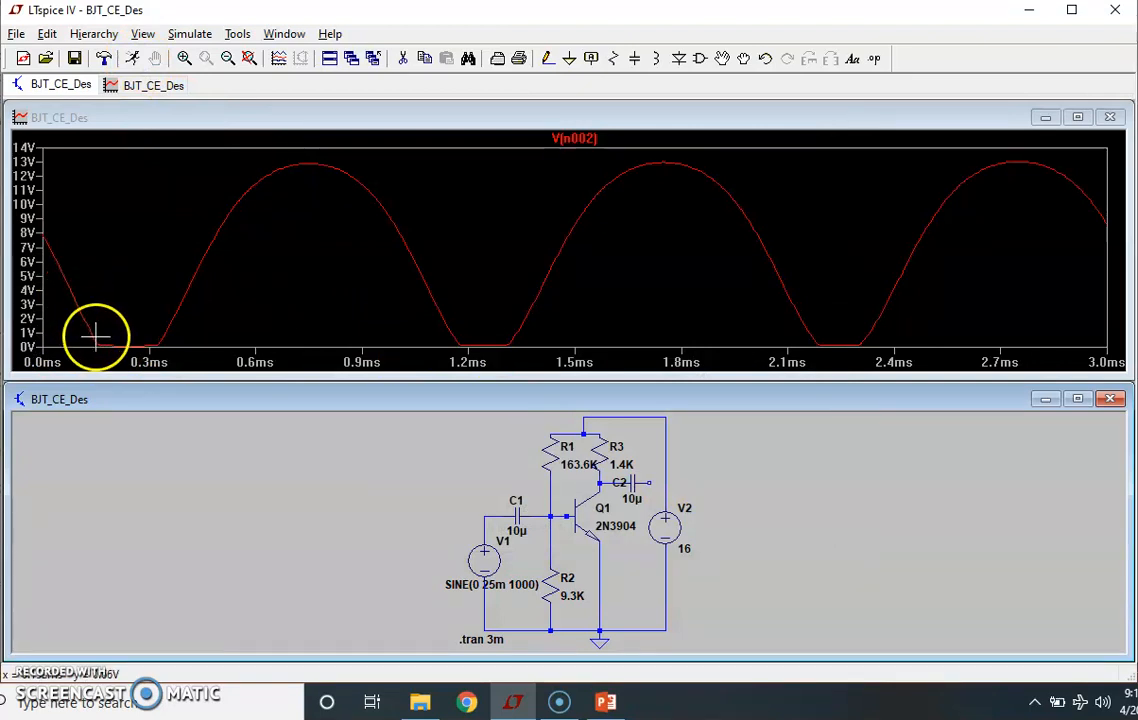
pyautogui.moveTo(160, 356)
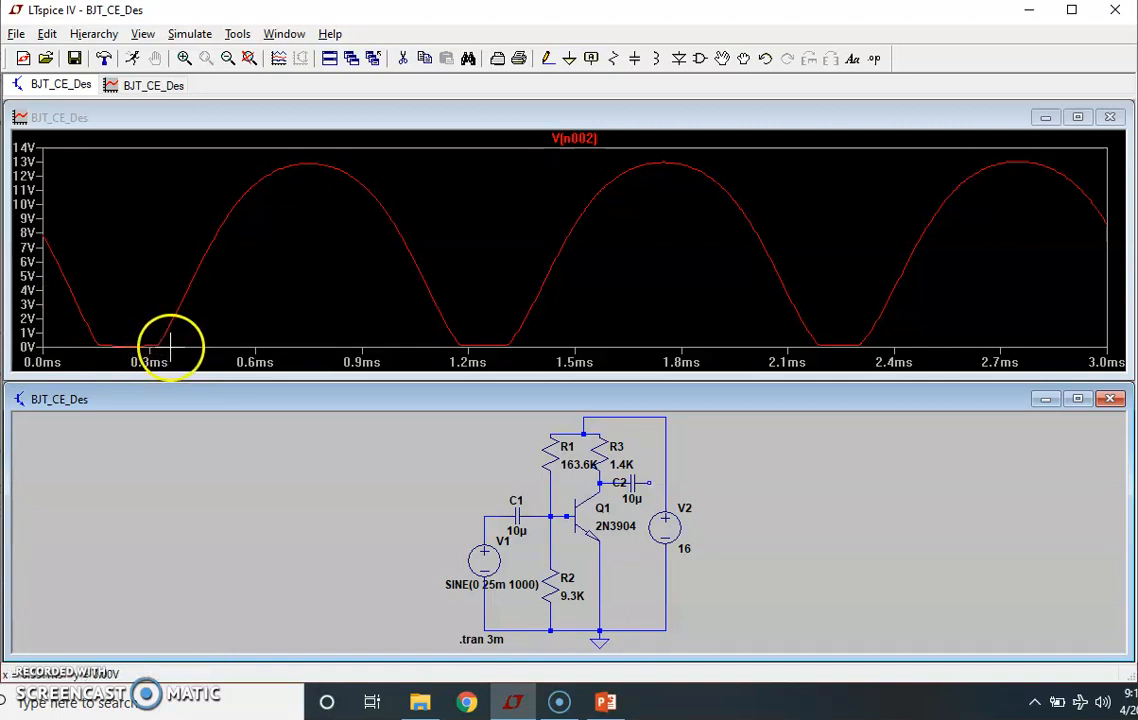
pyautogui.moveTo(120, 344)
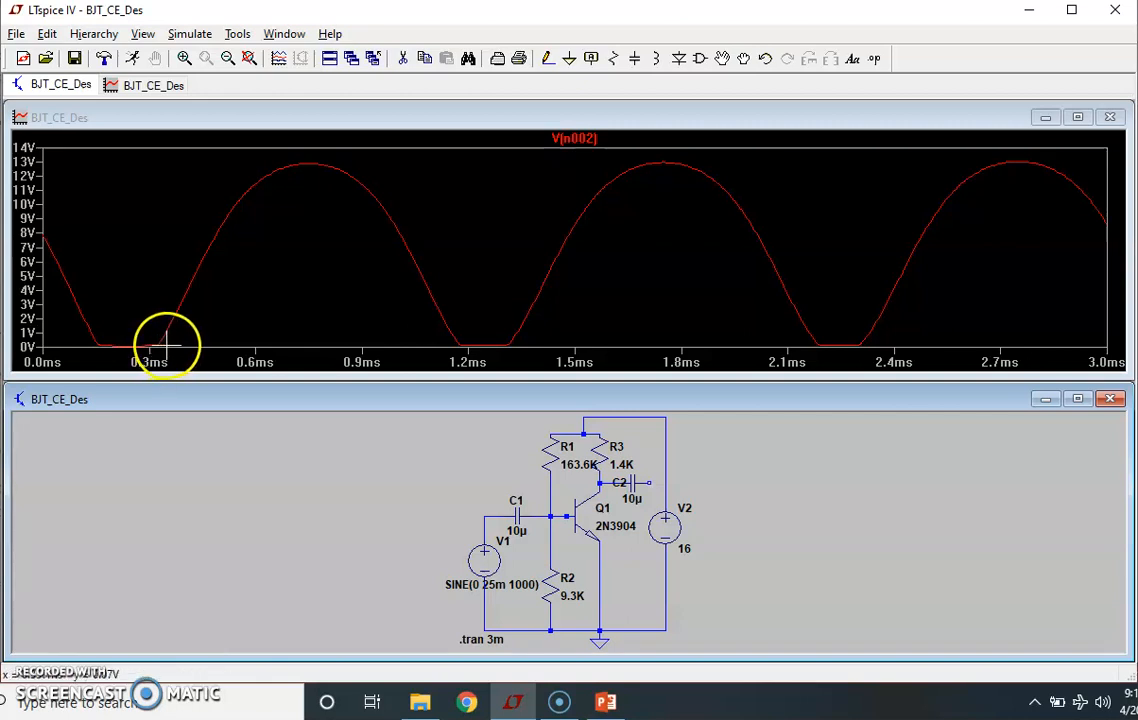
pyautogui.moveTo(312, 178)
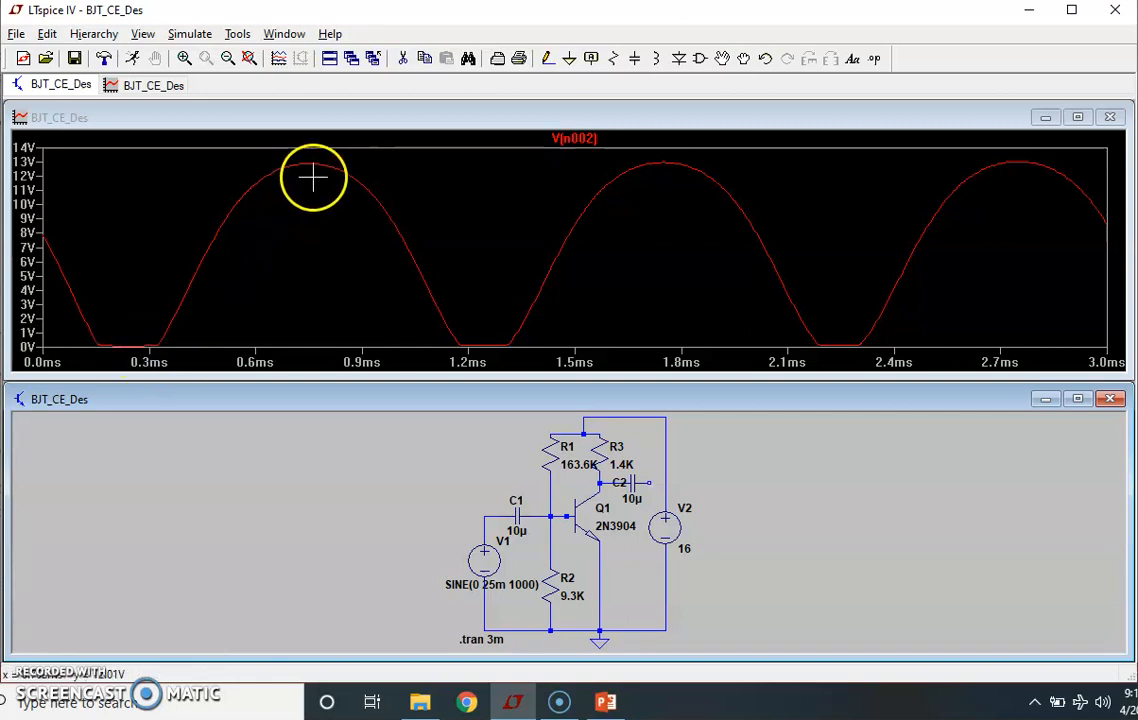
pyautogui.moveTo(322, 224)
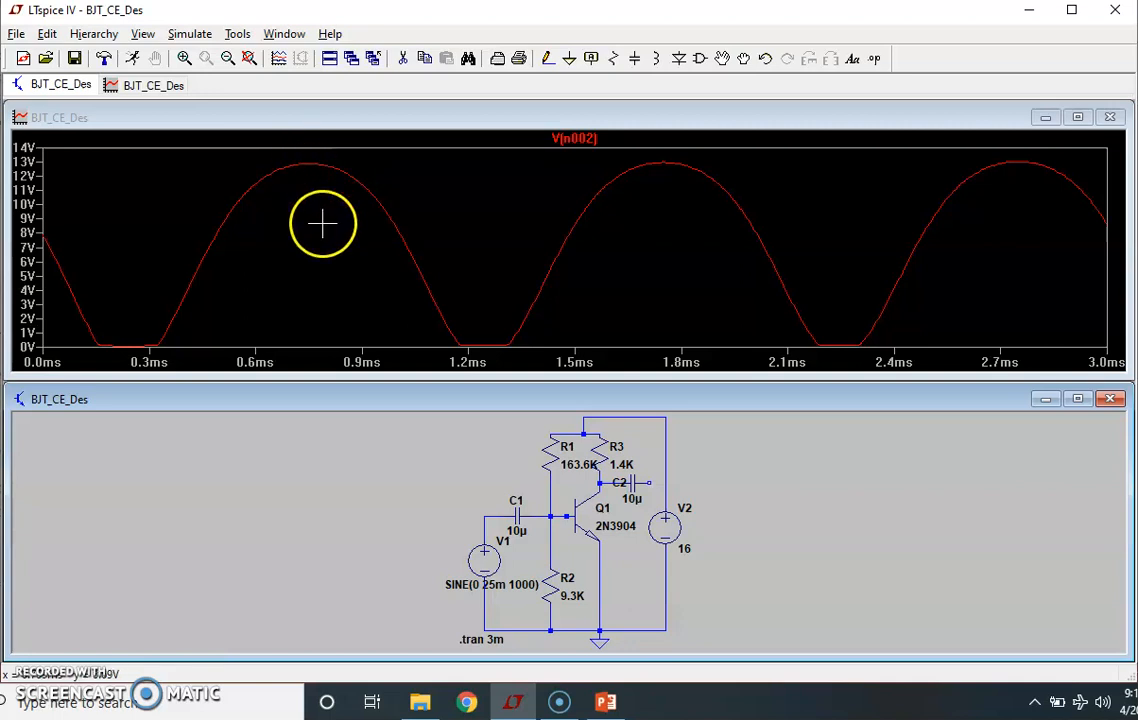
pyautogui.moveTo(276, 180)
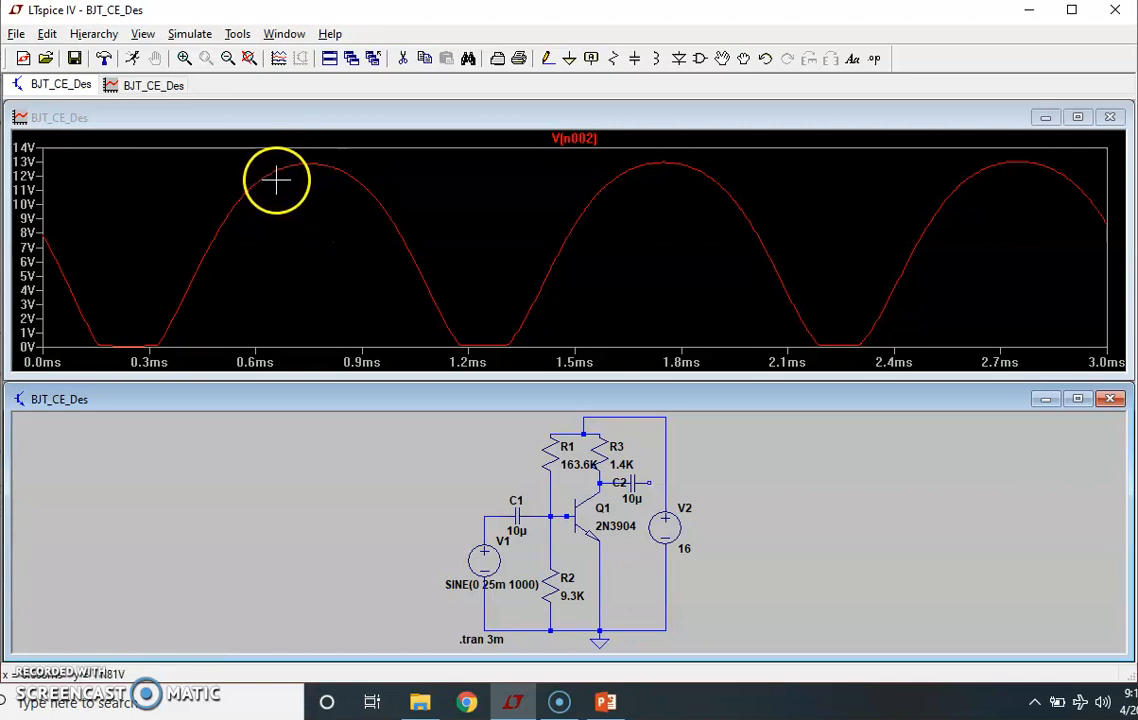
pyautogui.moveTo(380, 198)
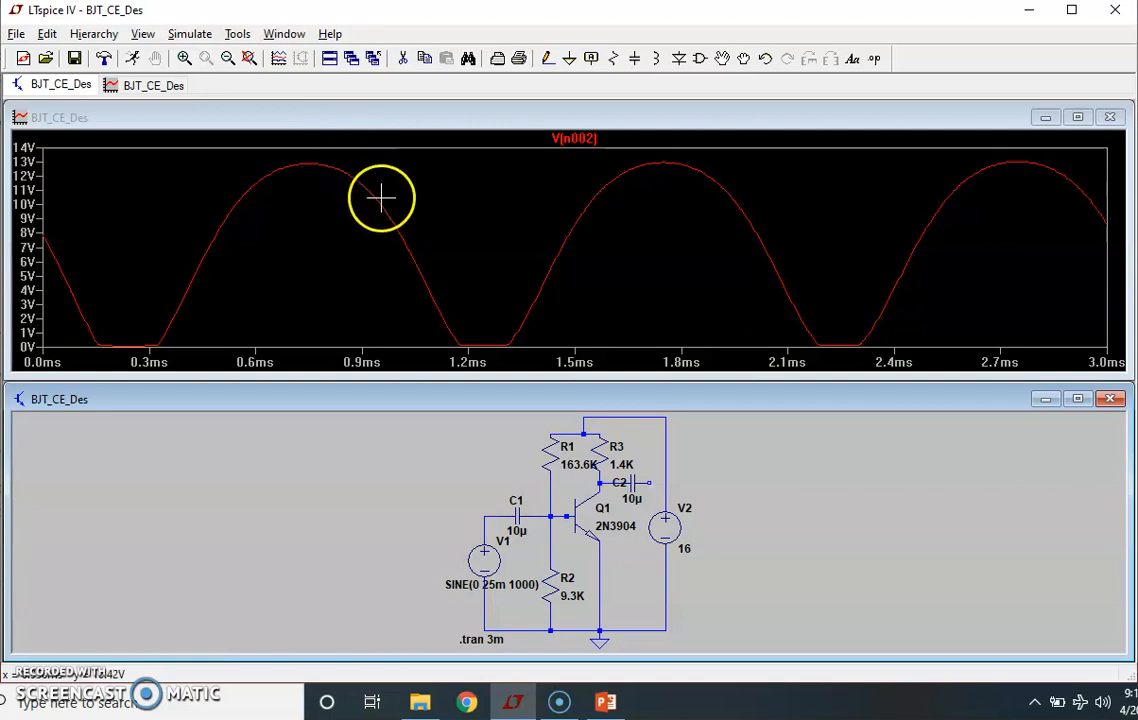
pyautogui.moveTo(264, 176)
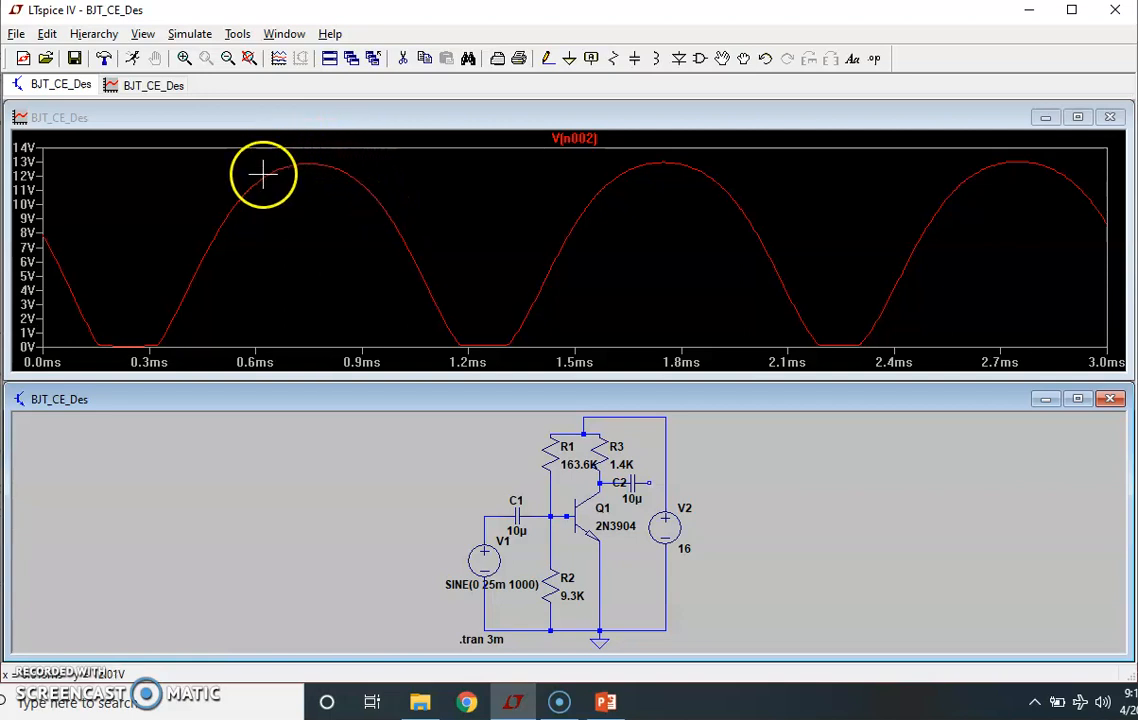
pyautogui.moveTo(380, 192)
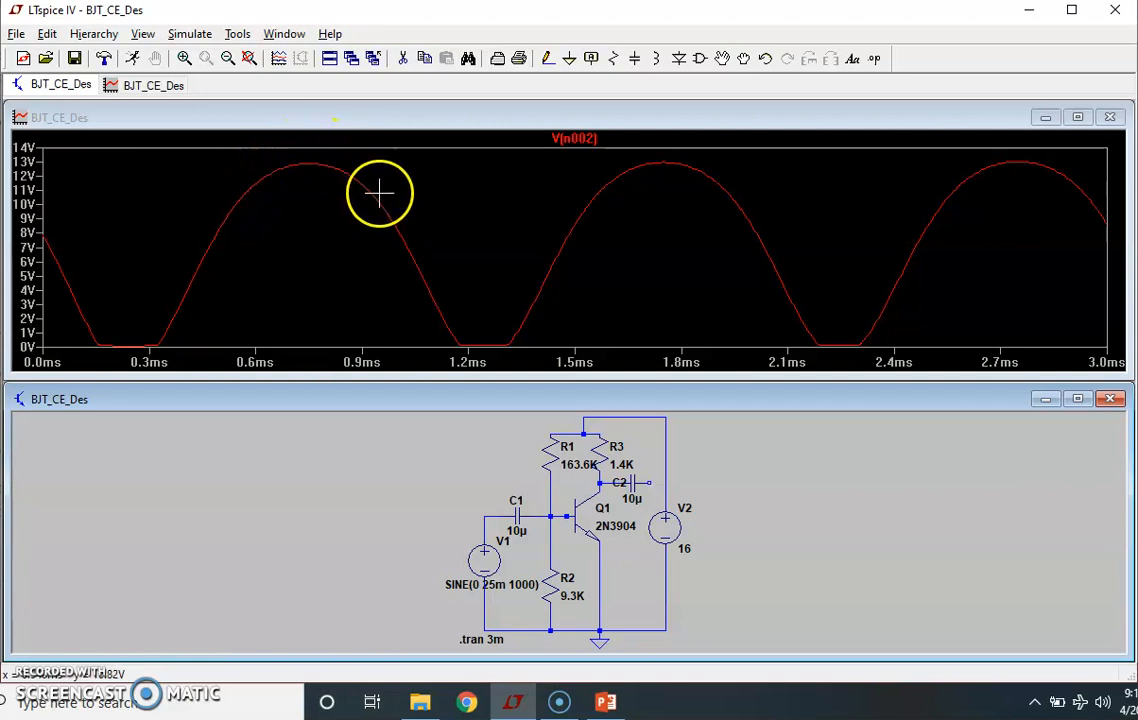
pyautogui.moveTo(380, 192)
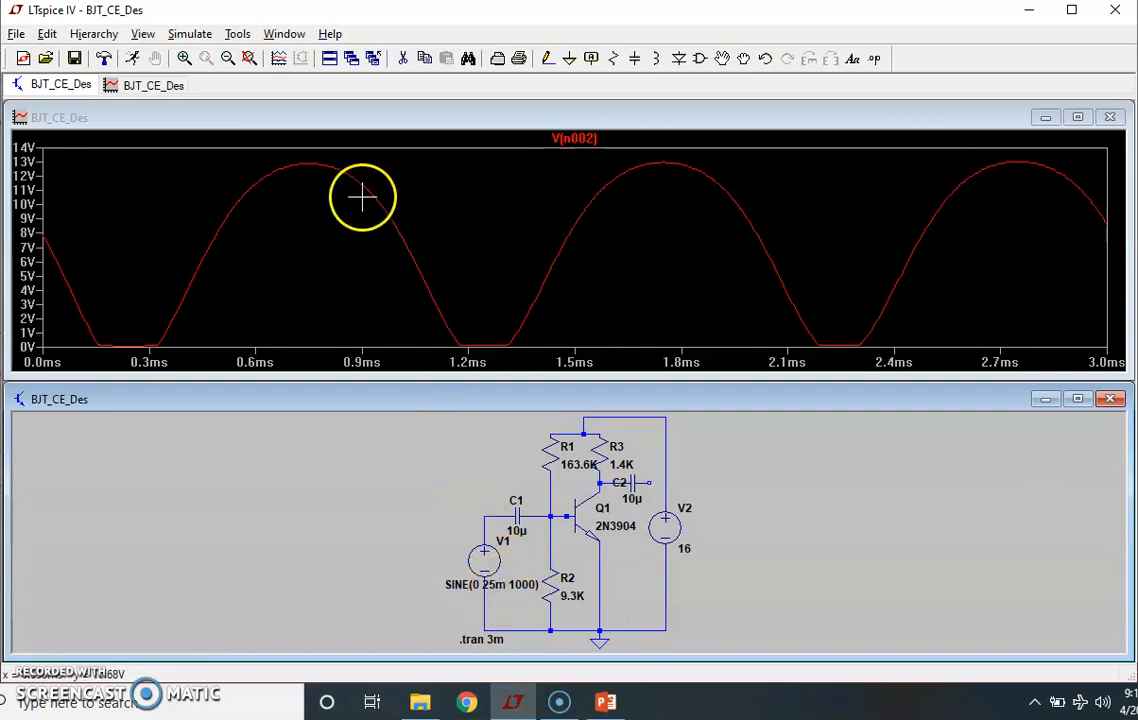
pyautogui.moveTo(358, 186)
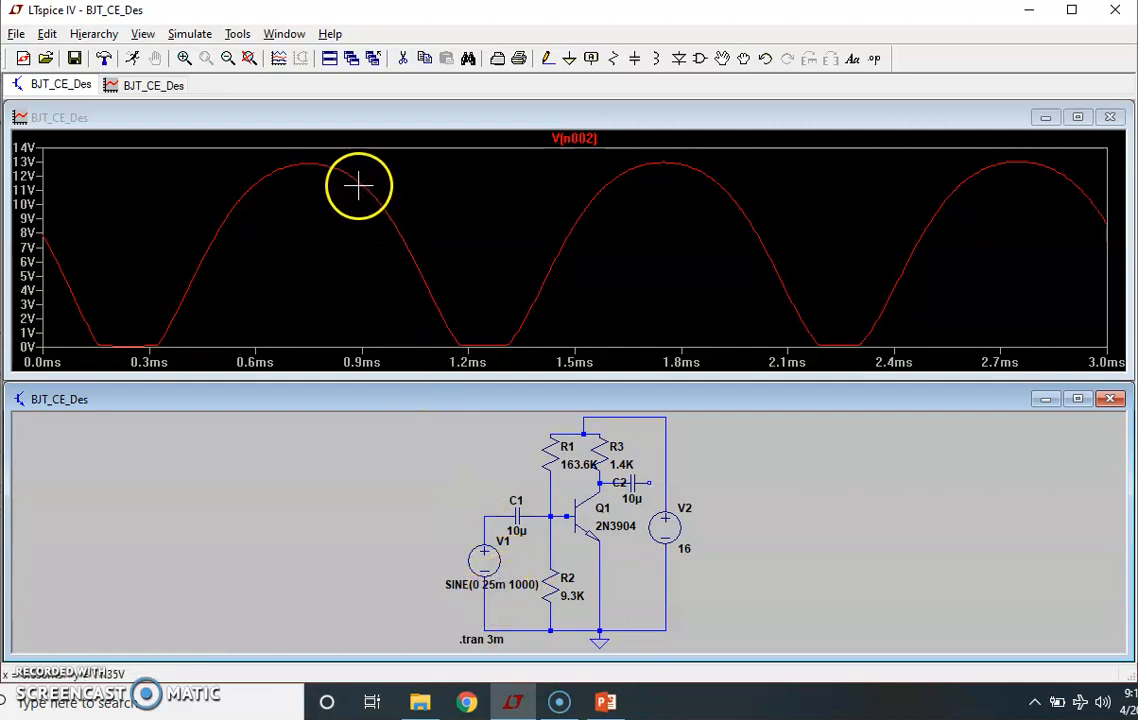
pyautogui.moveTo(358, 186)
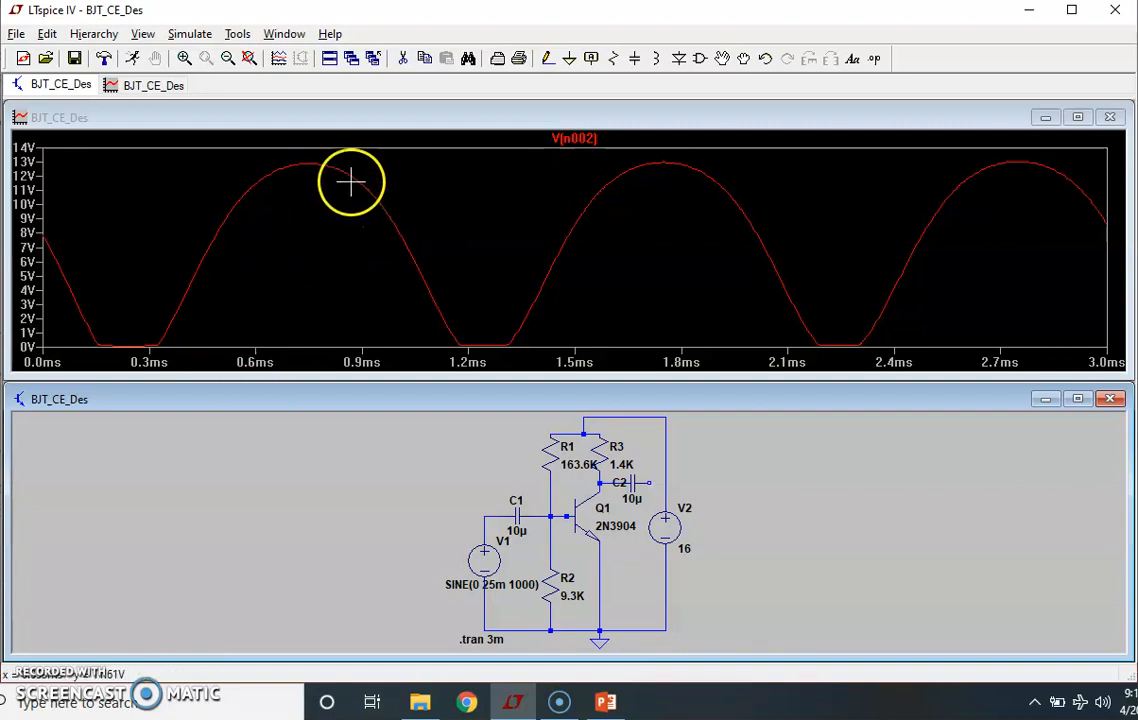
pyautogui.moveTo(312, 176)
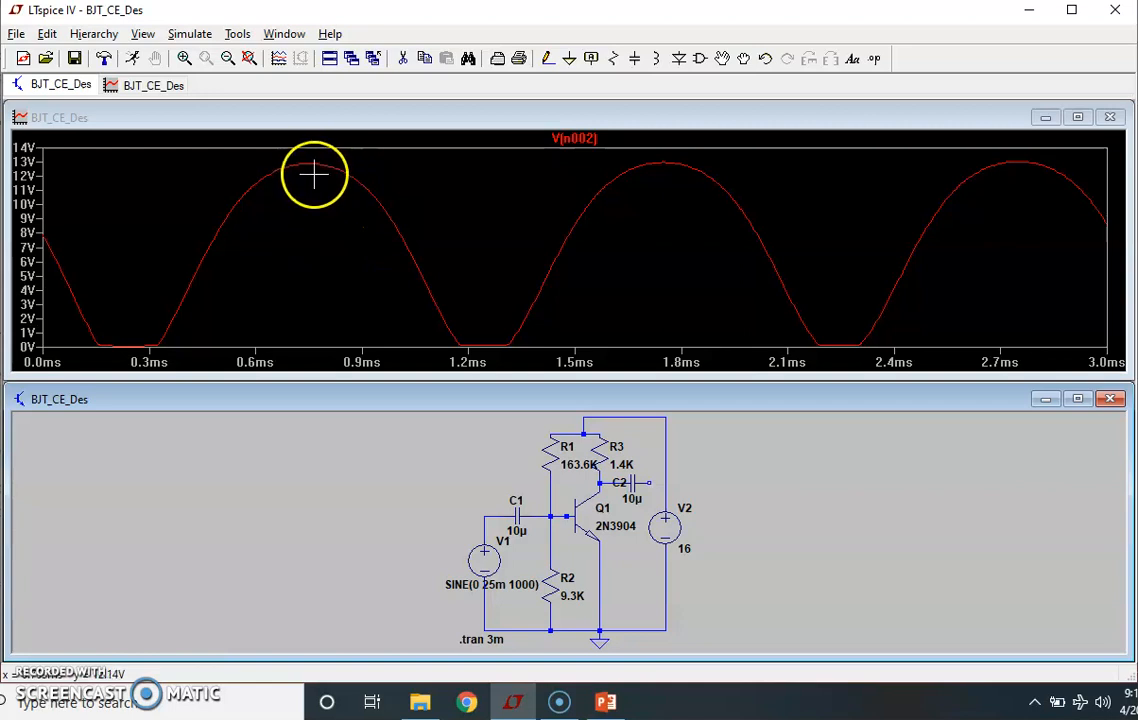
pyautogui.moveTo(156, 330)
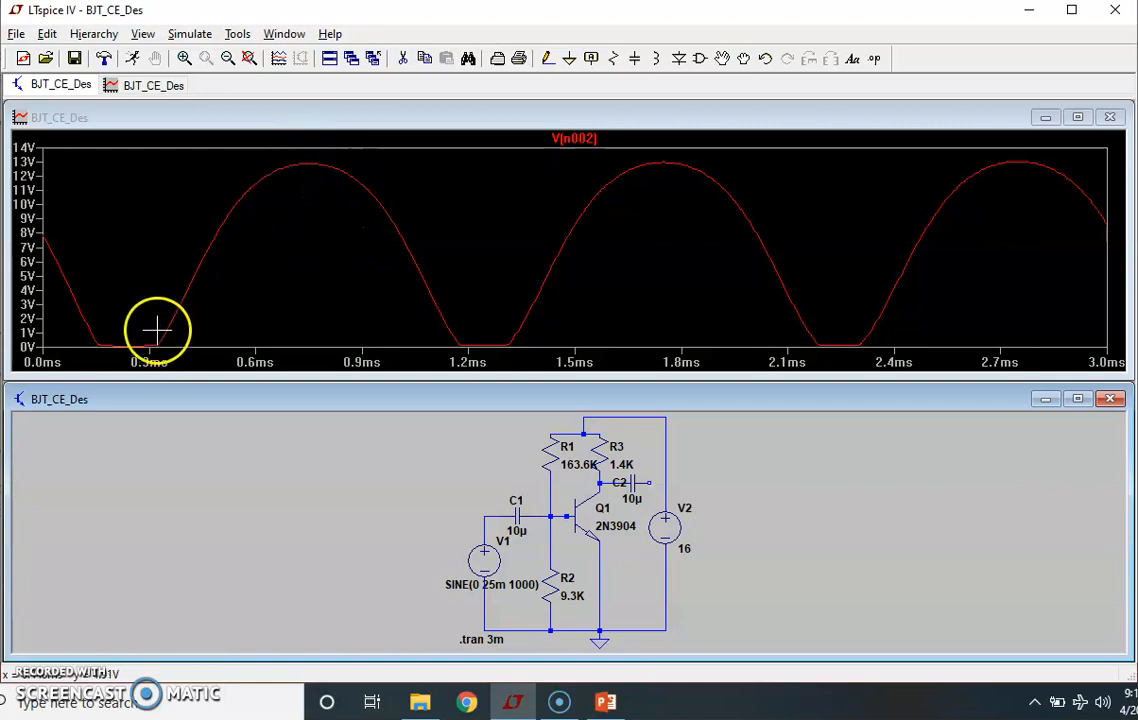
pyautogui.moveTo(232, 336)
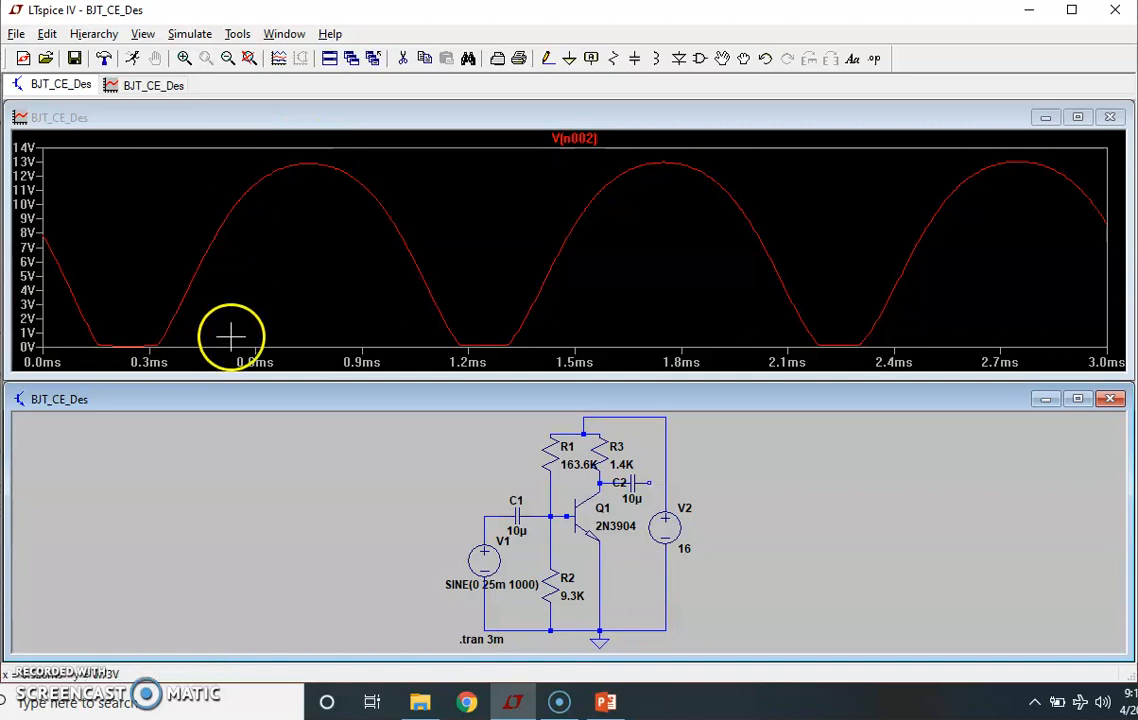
pyautogui.moveTo(444, 556)
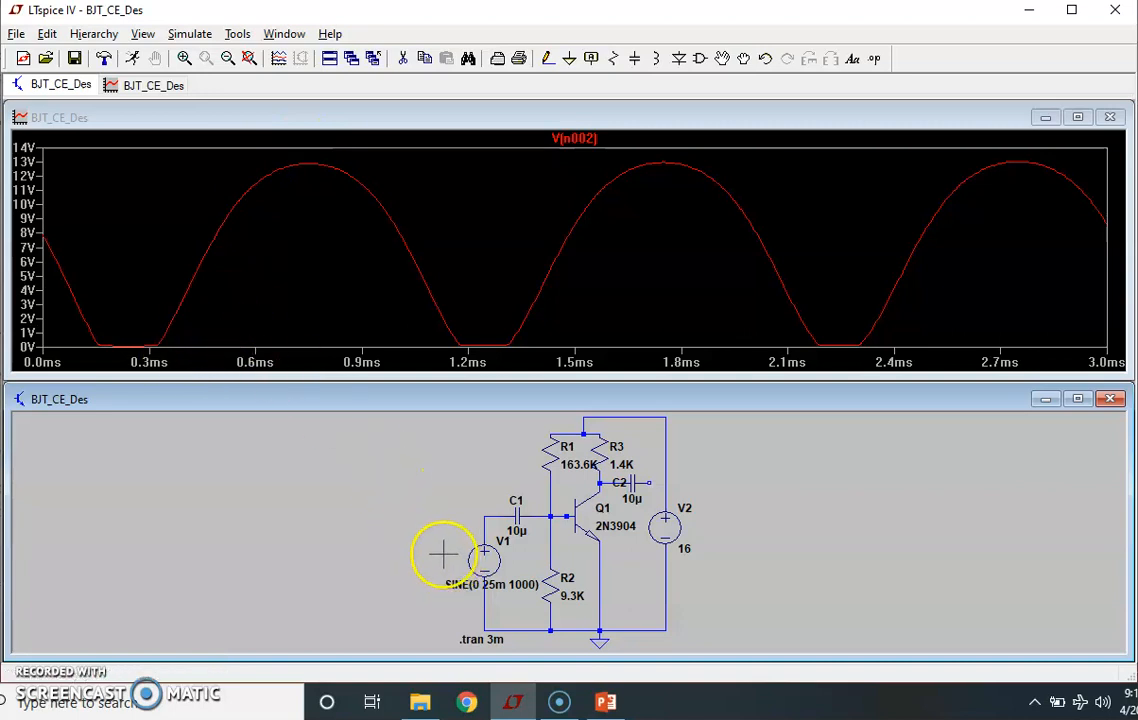
pyautogui.moveTo(336, 152)
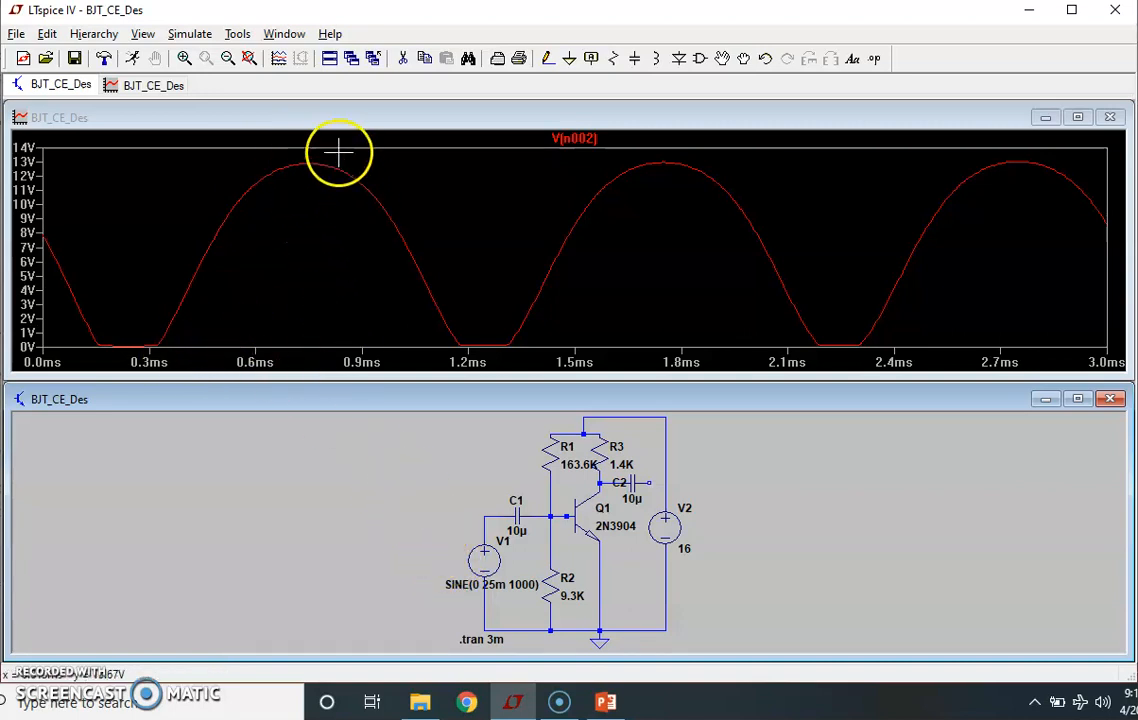
pyautogui.moveTo(276, 188)
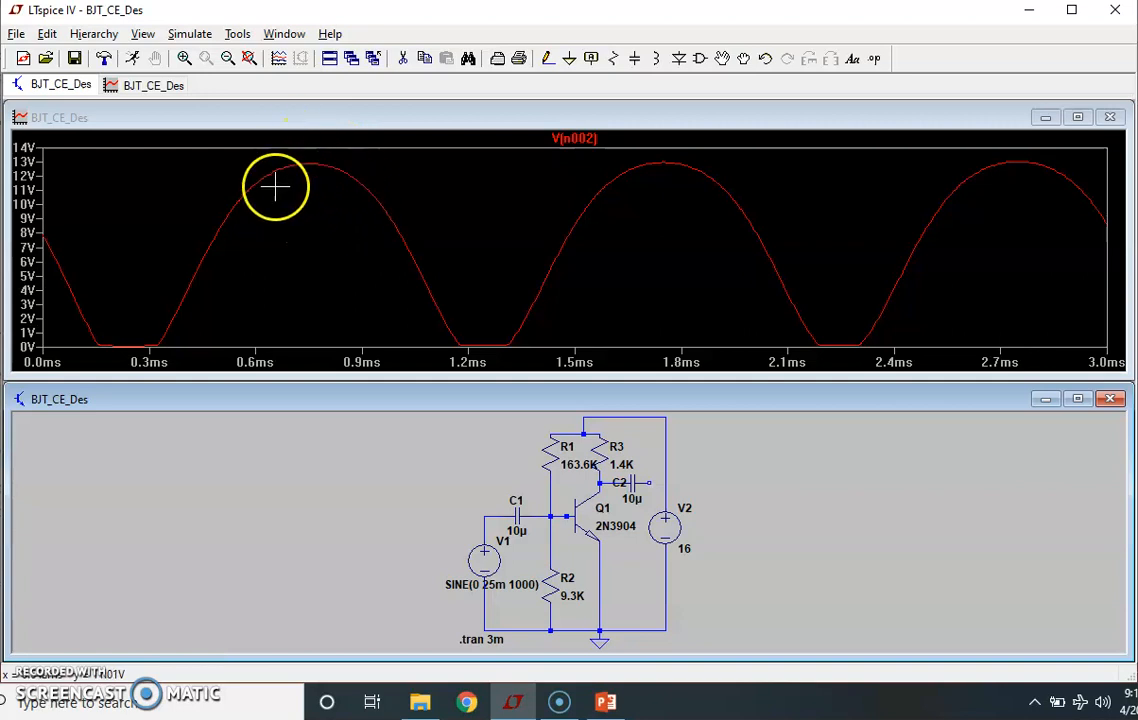
pyautogui.moveTo(304, 214)
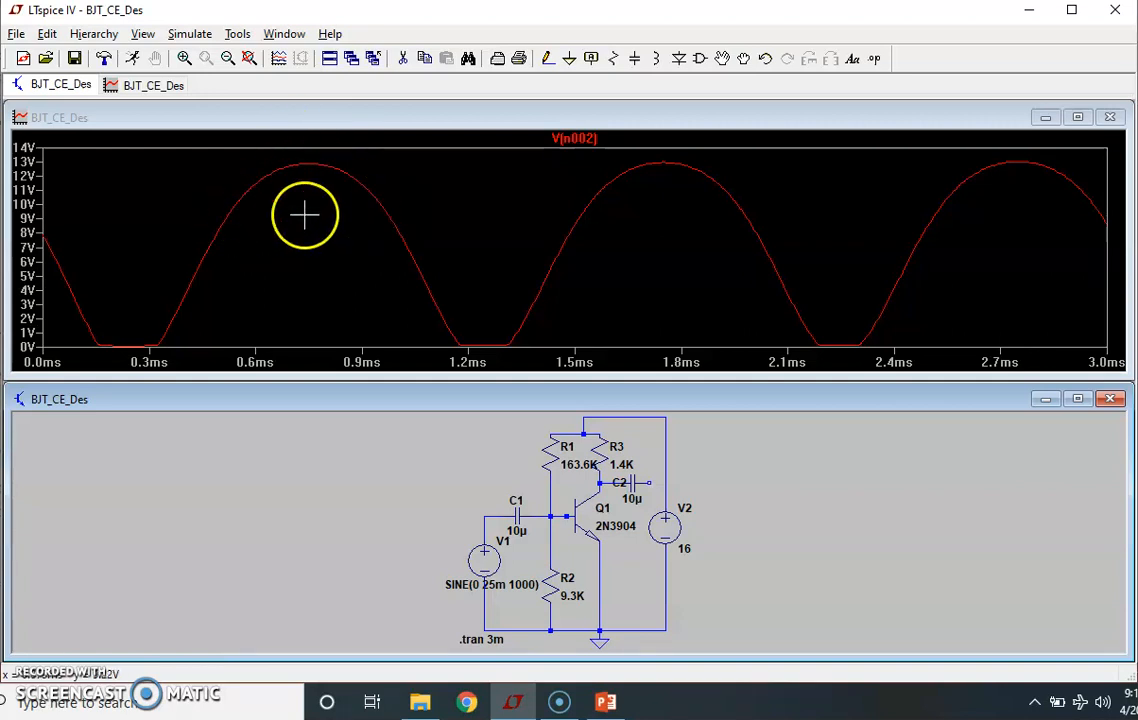
pyautogui.moveTo(452, 288)
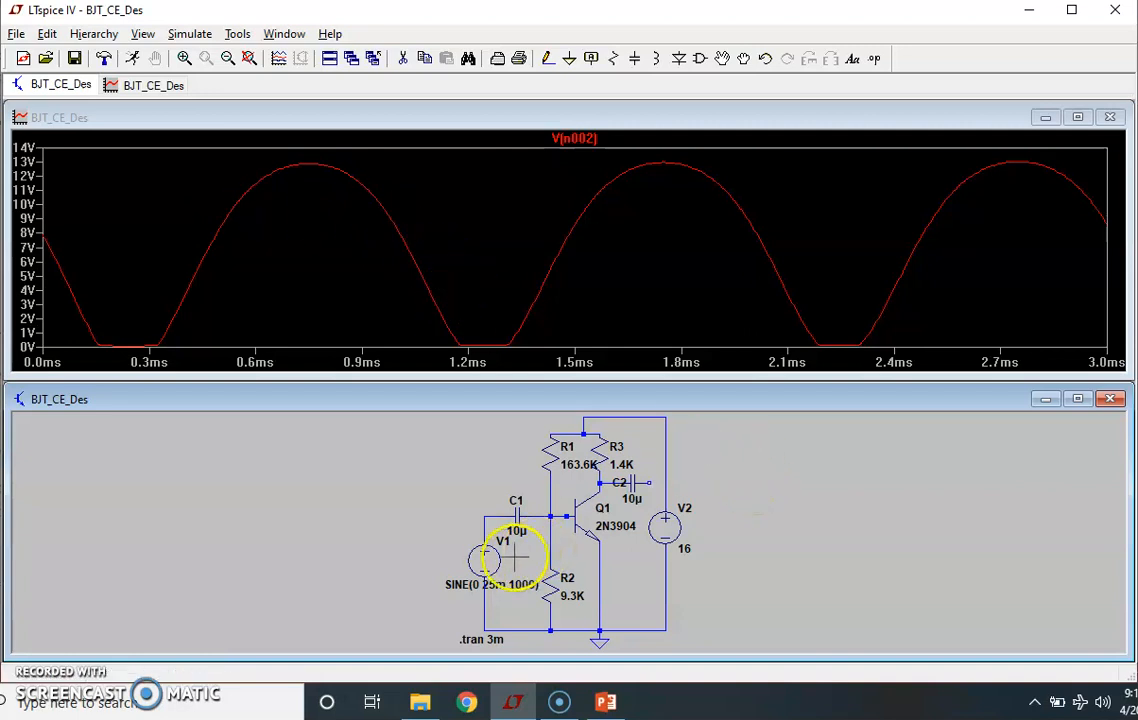
# Set the V1 sine amplitude to 50m so the collector clips at both rails.
pyautogui.doubleClick(500, 560)
pyautogui.write('50m')
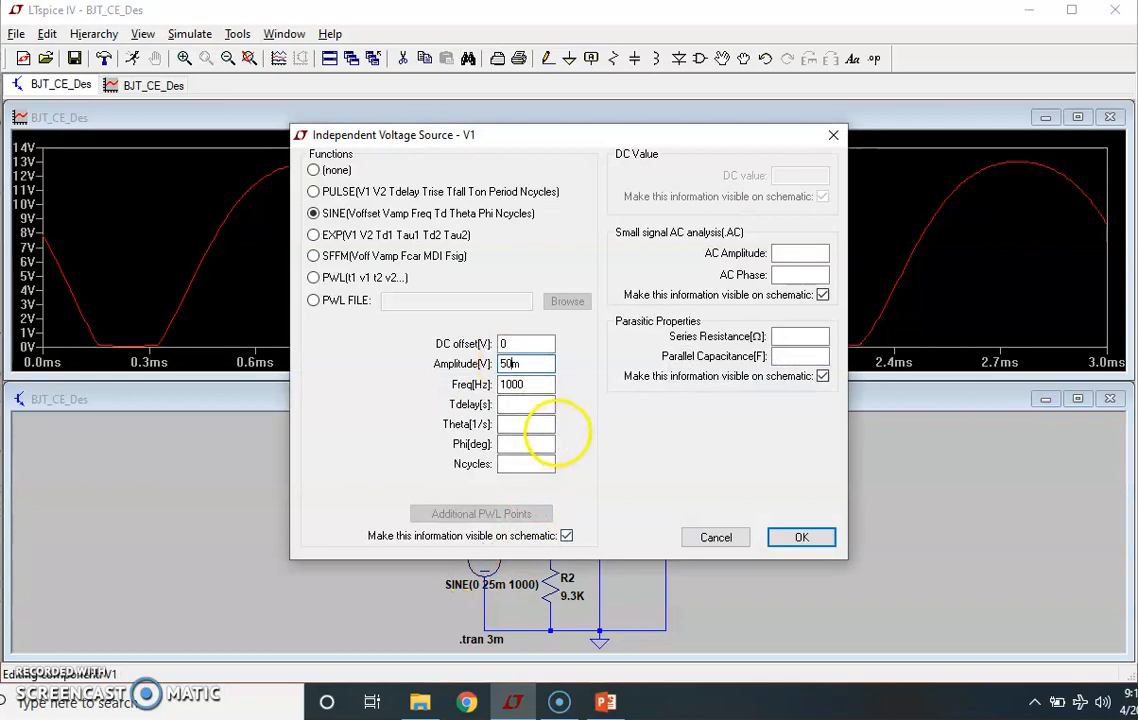
pyautogui.click(800, 536)
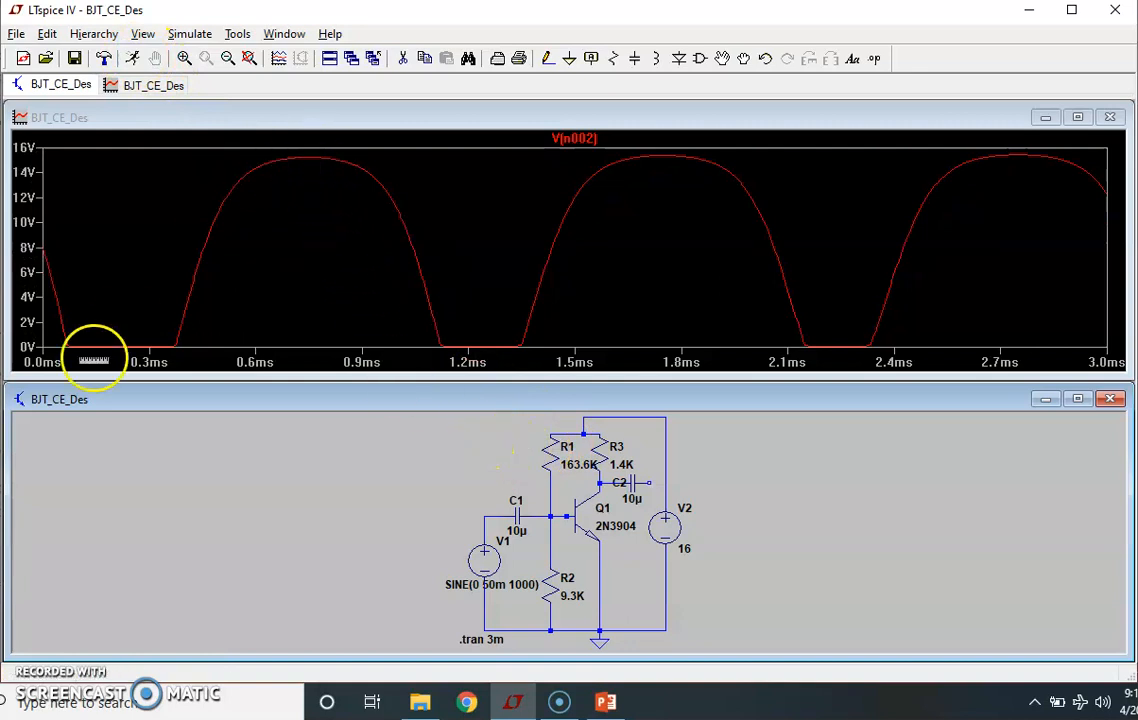
pyautogui.moveTo(304, 156)
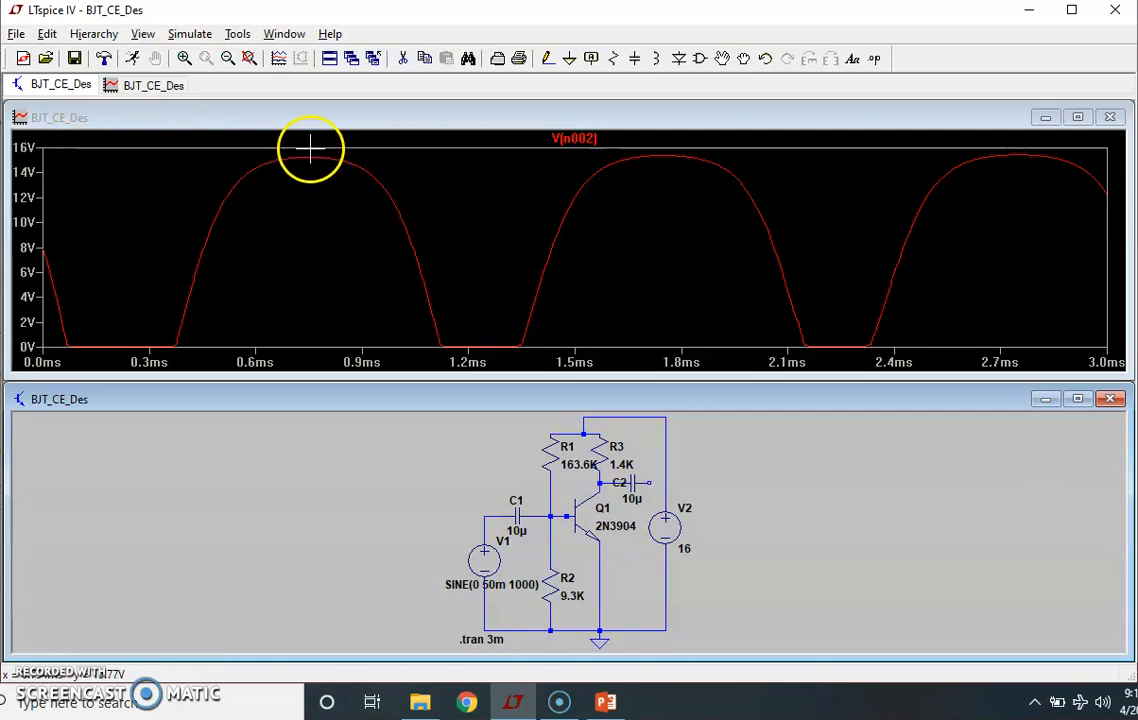
pyautogui.moveTo(452, 344)
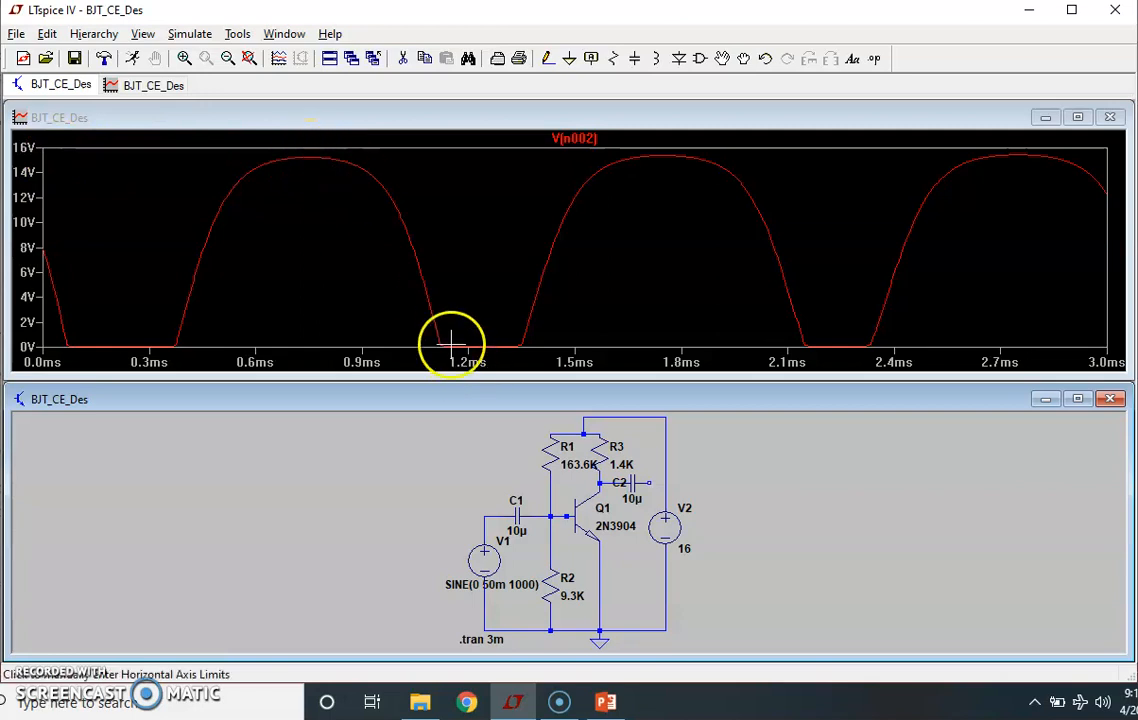
# Set the V1 sine amplitude to 800m, giving a near-square collector waveform between 0 V and 16 V.
pyautogui.doubleClick(484, 560)
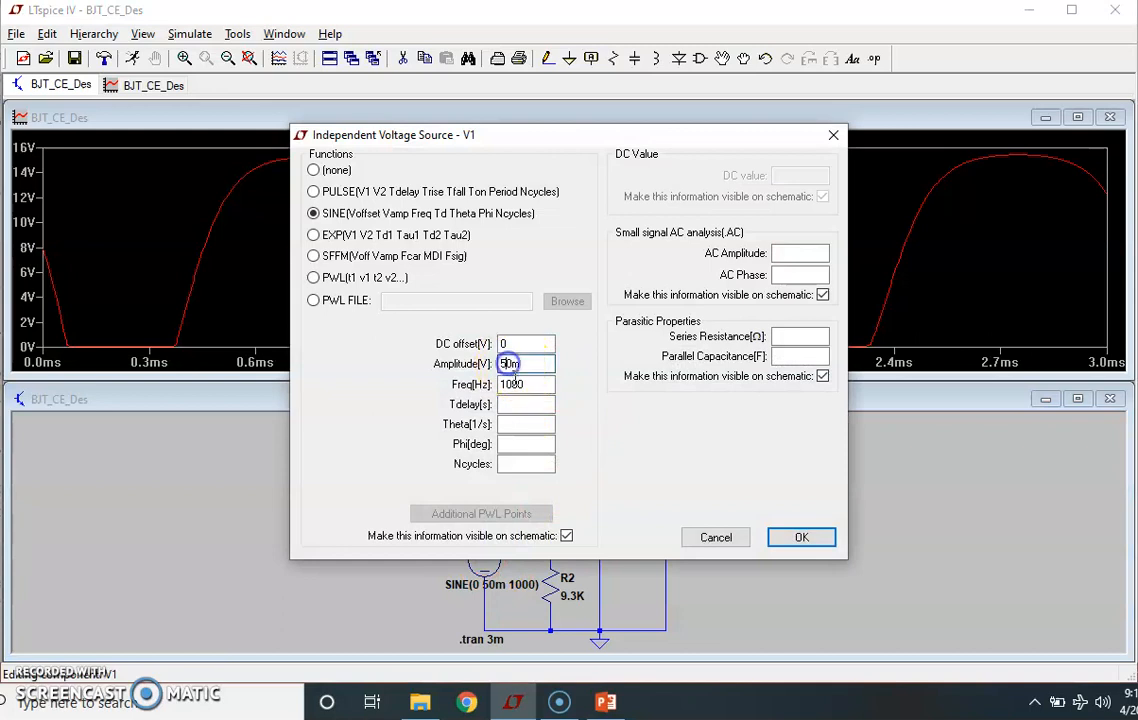
pyautogui.click(524, 384)
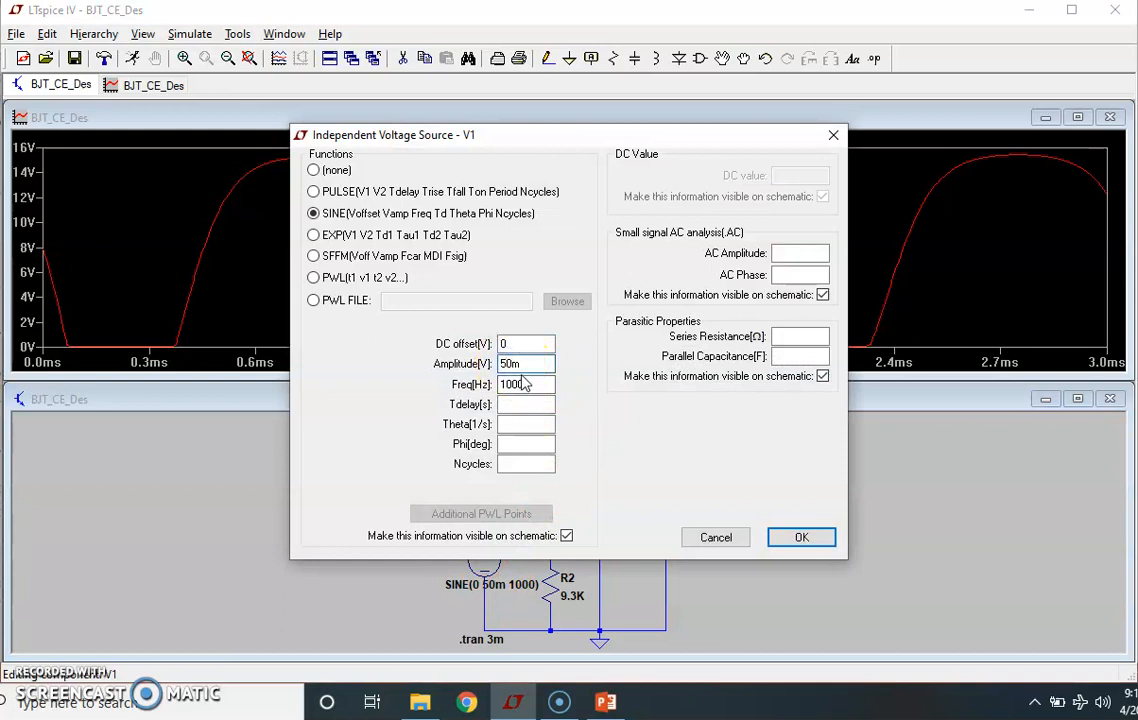
pyautogui.click(800, 536)
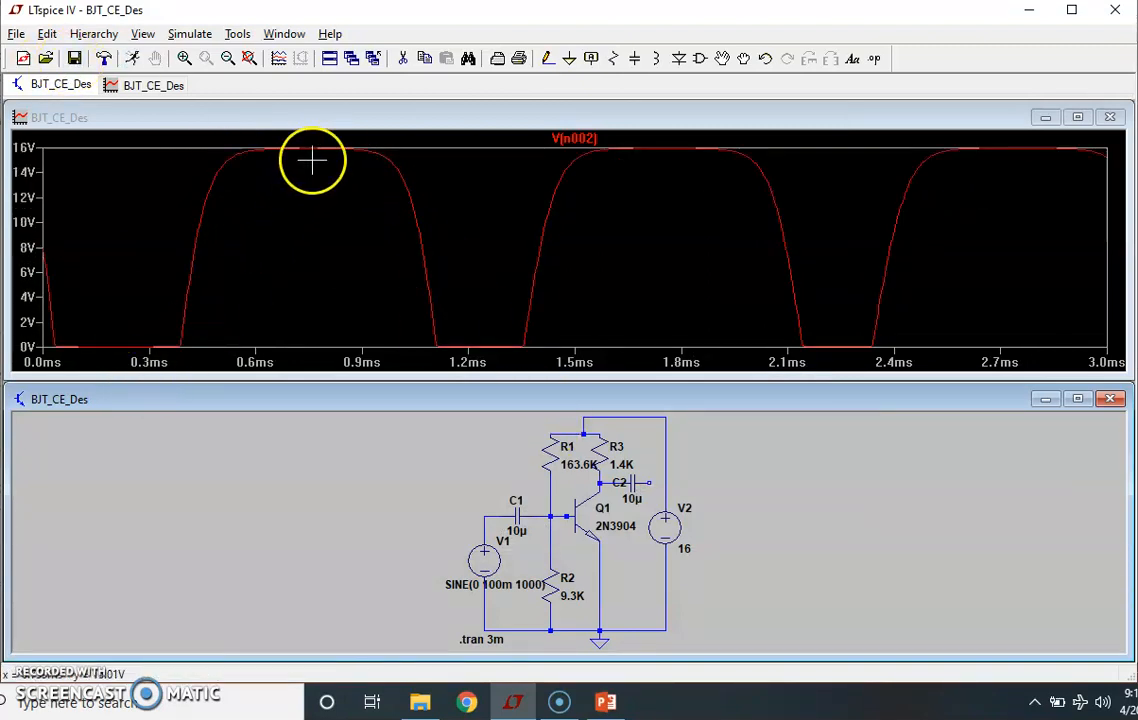
pyautogui.moveTo(362, 206)
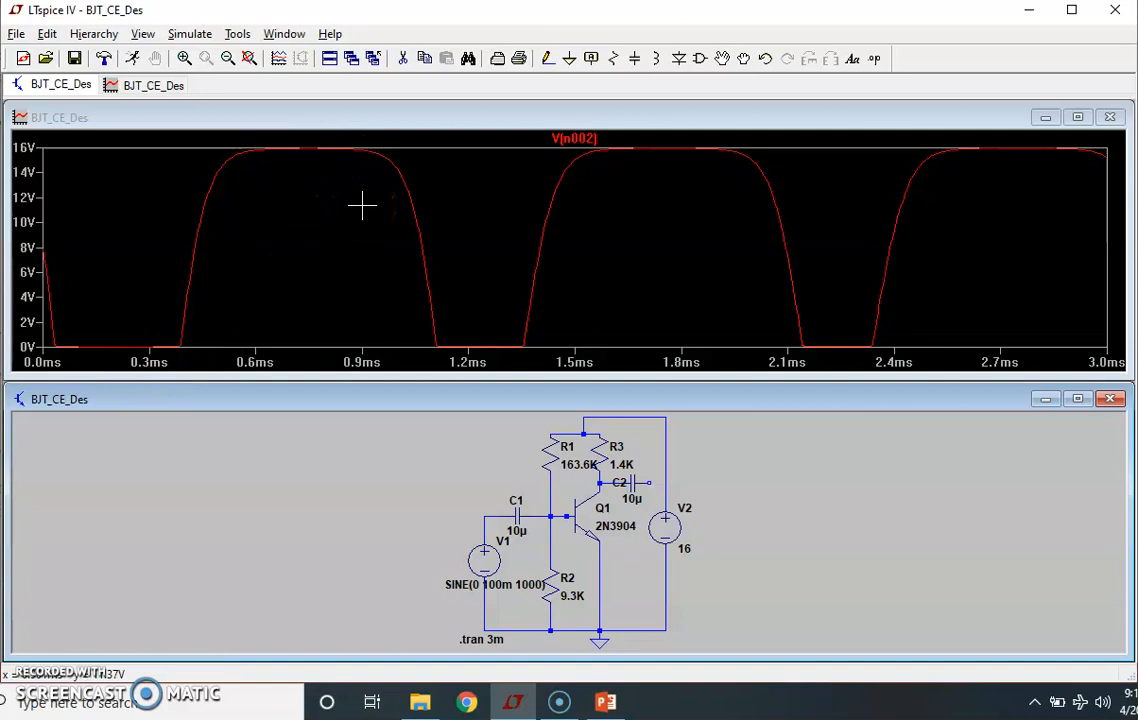
pyautogui.moveTo(624, 568)
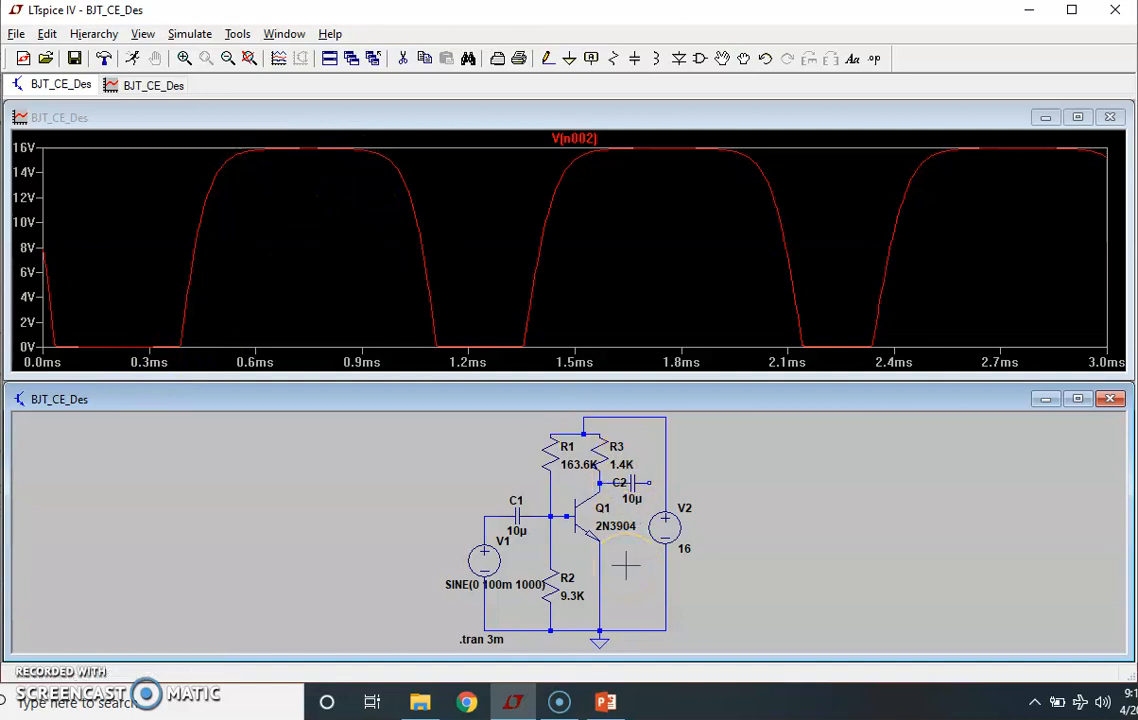
pyautogui.moveTo(524, 138)
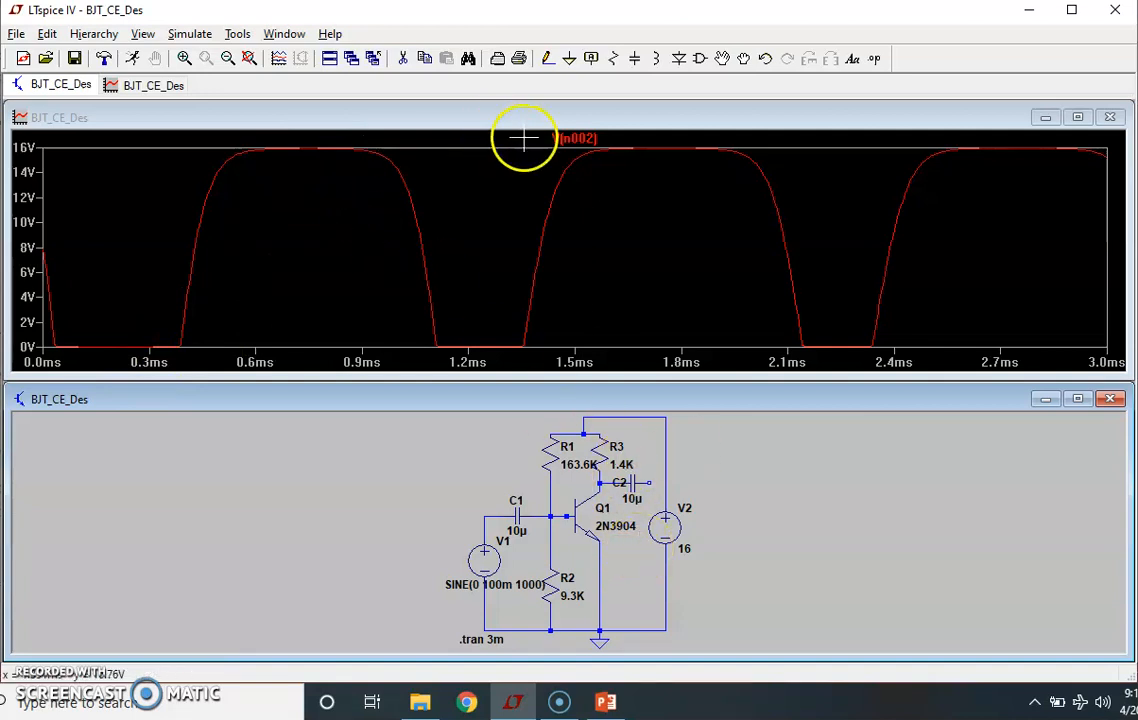
pyautogui.moveTo(278, 212)
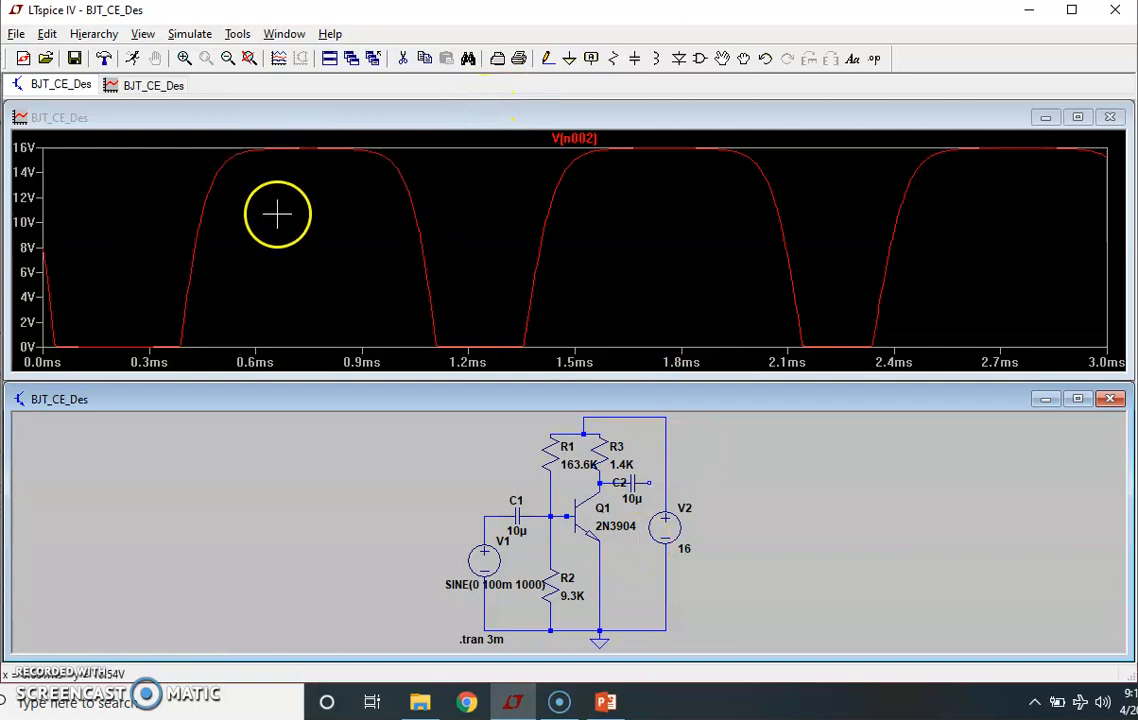
pyautogui.moveTo(244, 250)
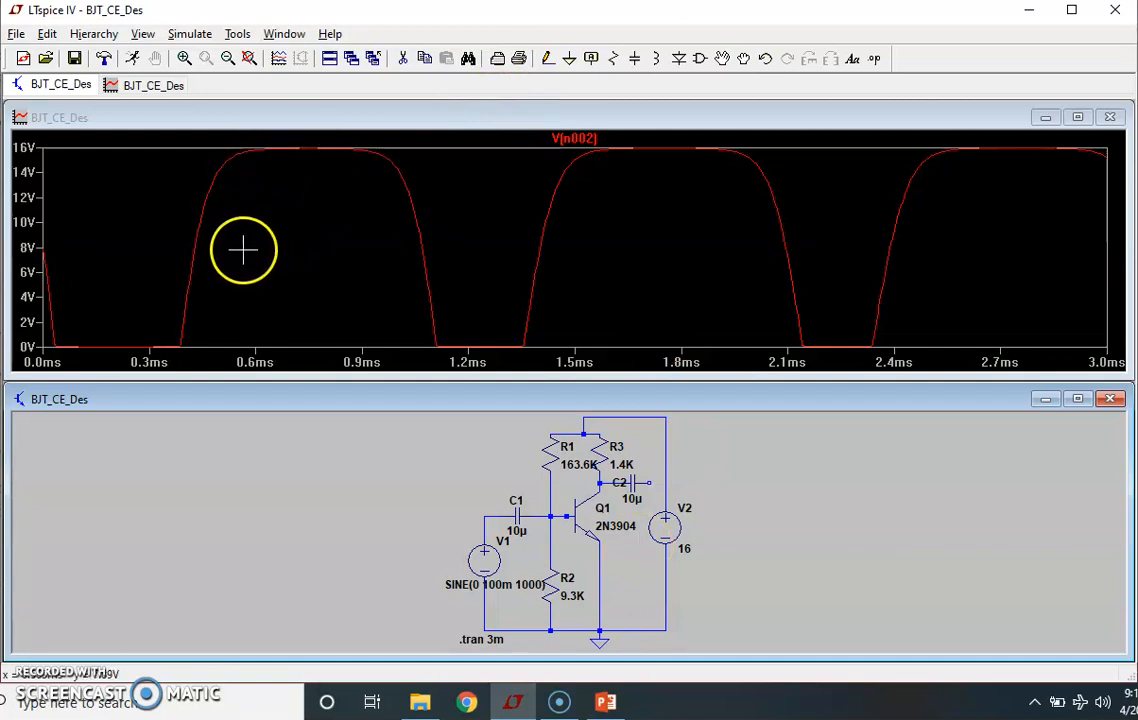
pyautogui.moveTo(232, 154)
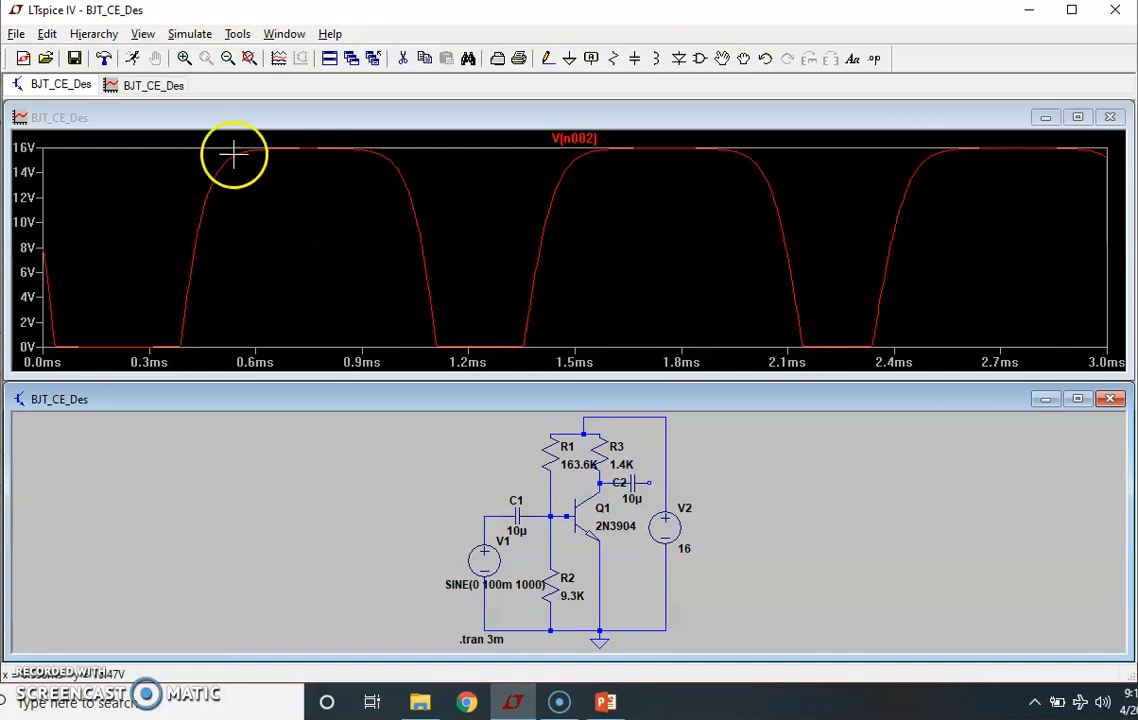
pyautogui.moveTo(380, 308)
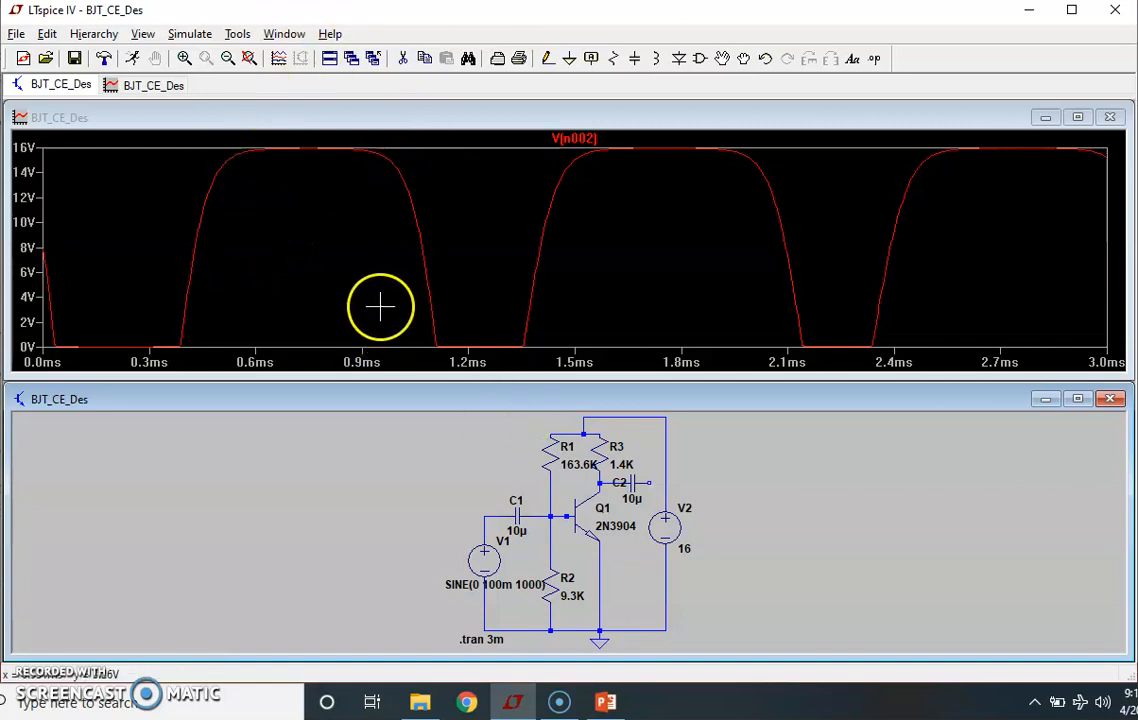
pyautogui.moveTo(342, 290)
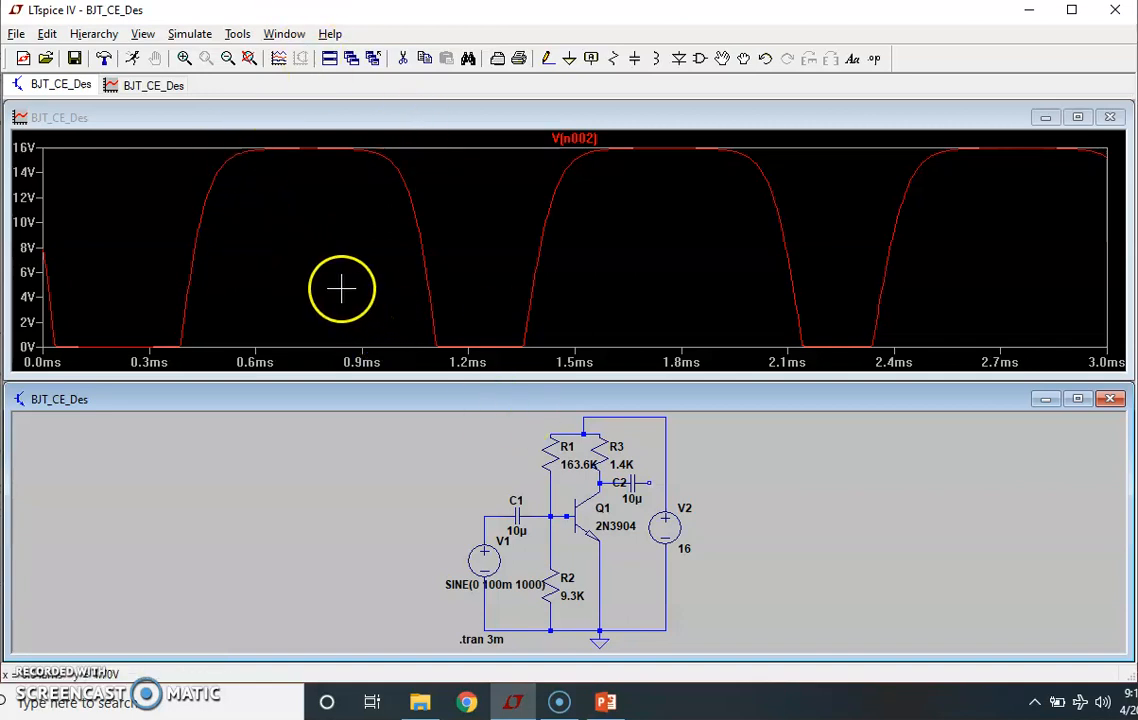
pyautogui.moveTo(332, 290)
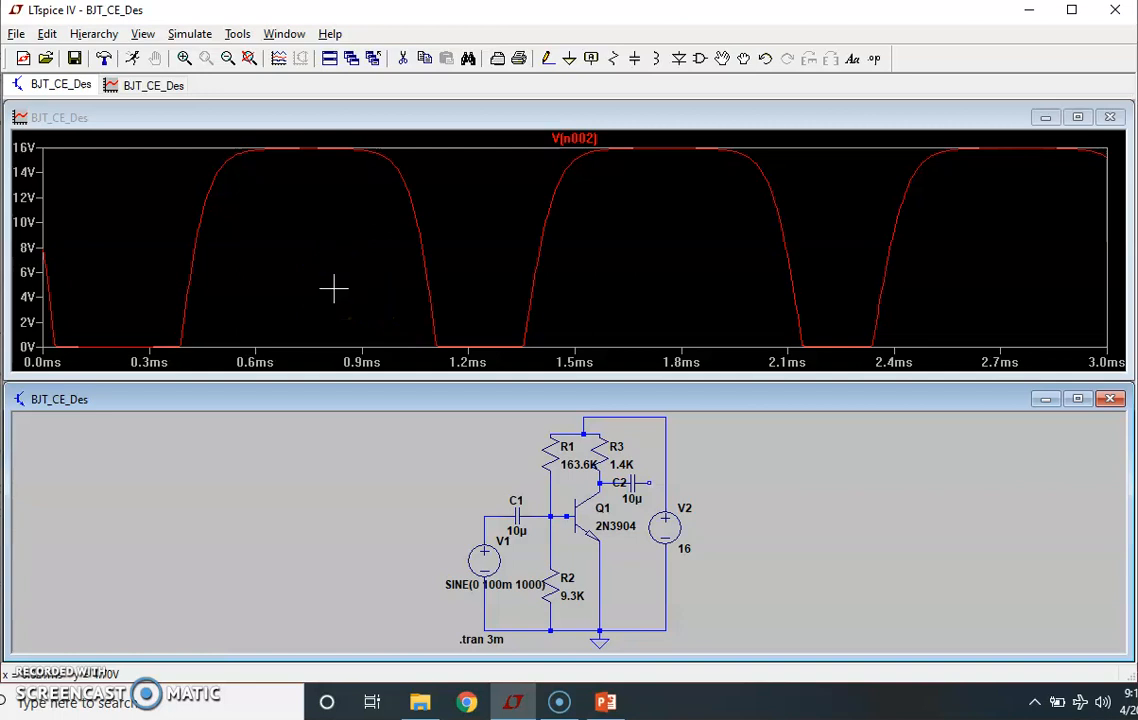
pyautogui.moveTo(378, 310)
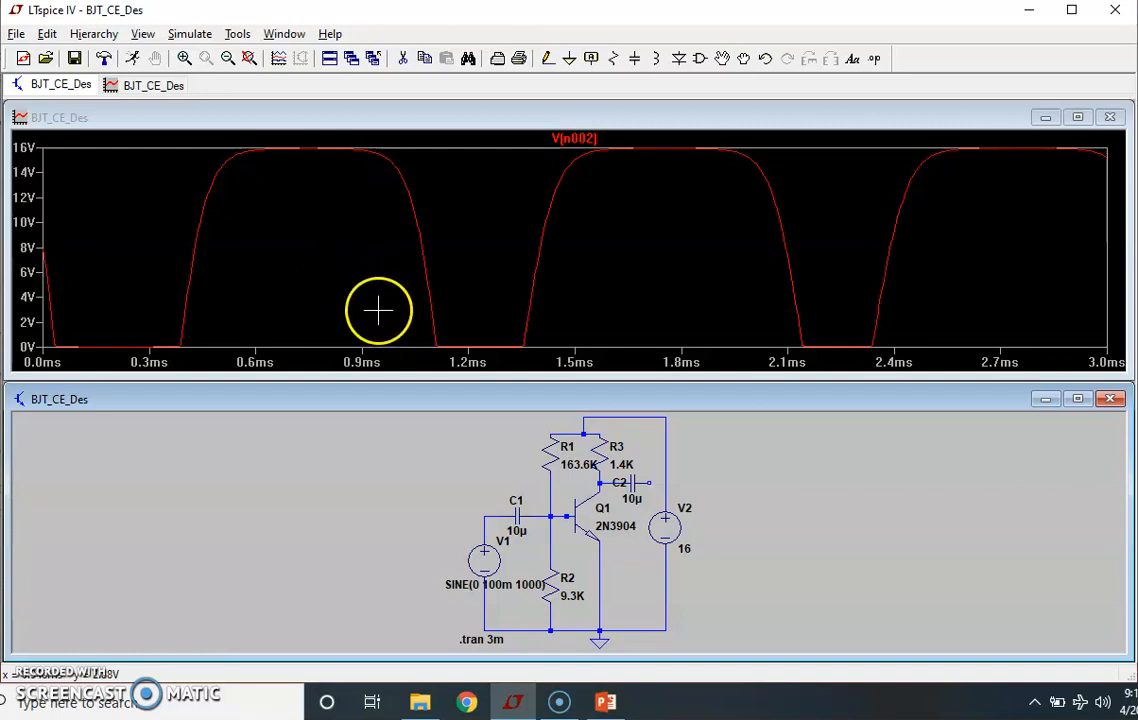
pyautogui.moveTo(700, 462)
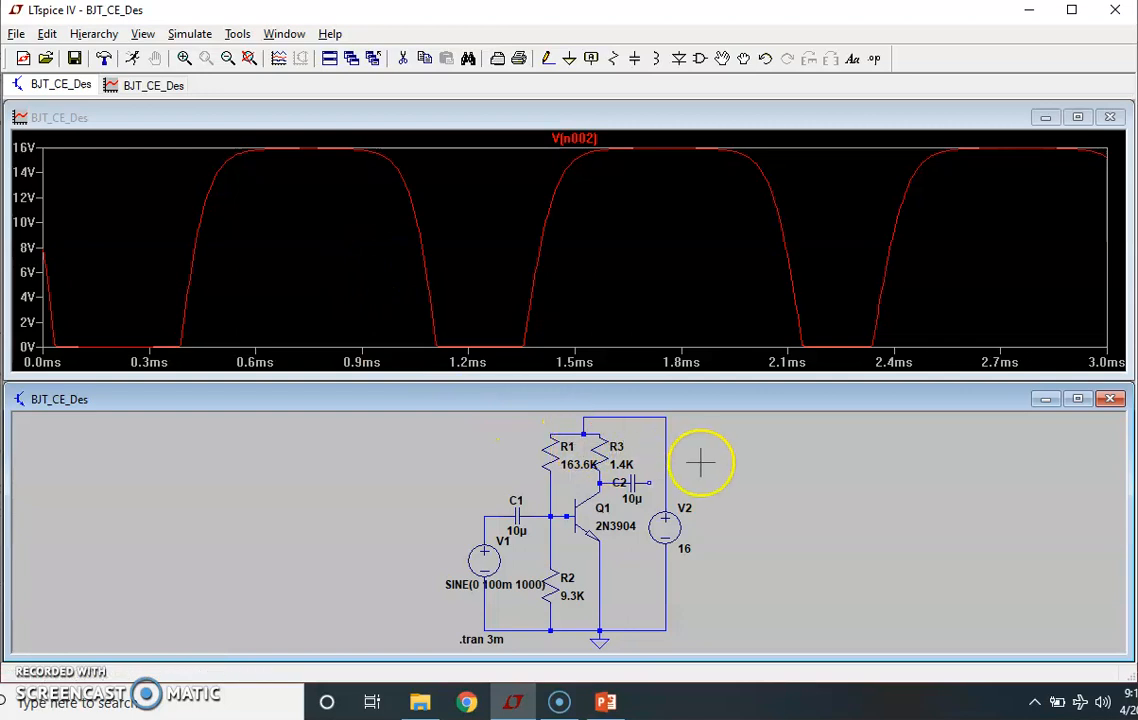
pyautogui.moveTo(920, 142)
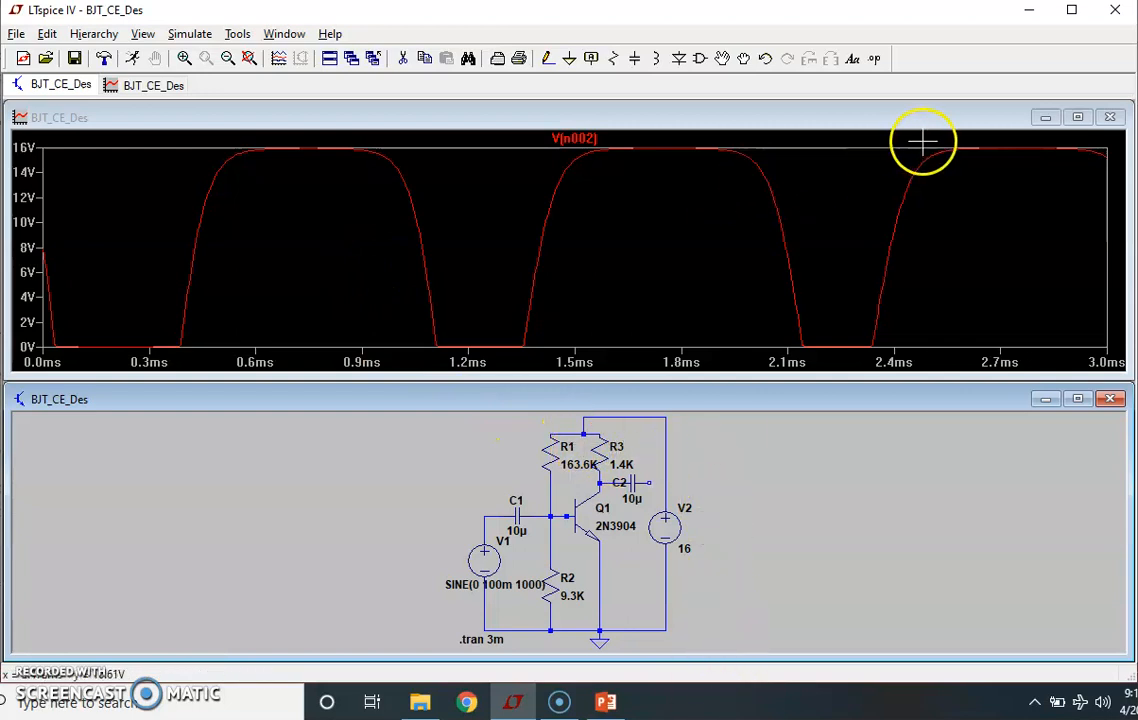
# Switch to PowerPoint to review the AC Signal Testing slide.
pyautogui.click(604, 700)
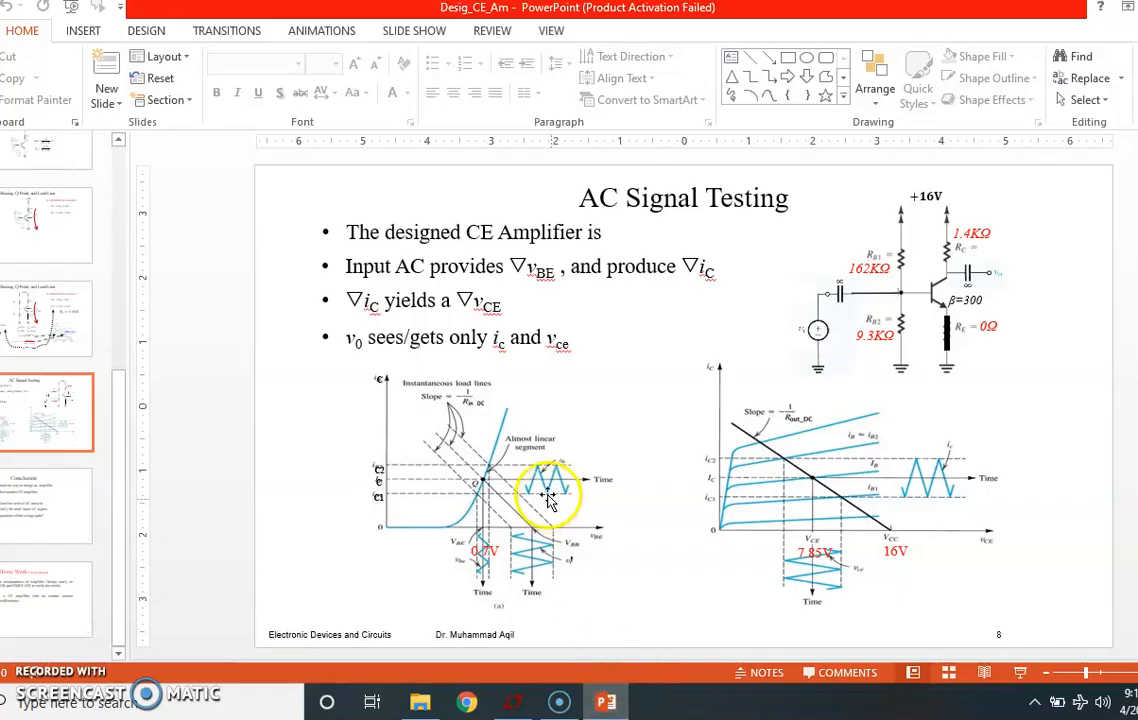
pyautogui.moveTo(488, 460)
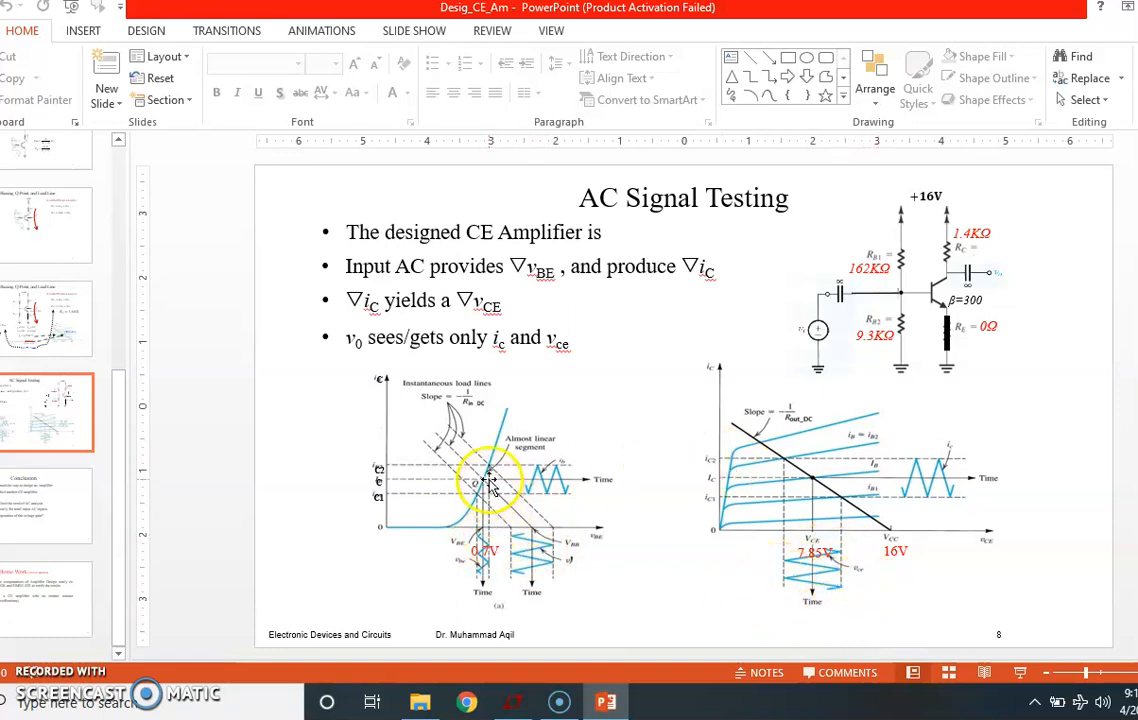
pyautogui.moveTo(416, 430)
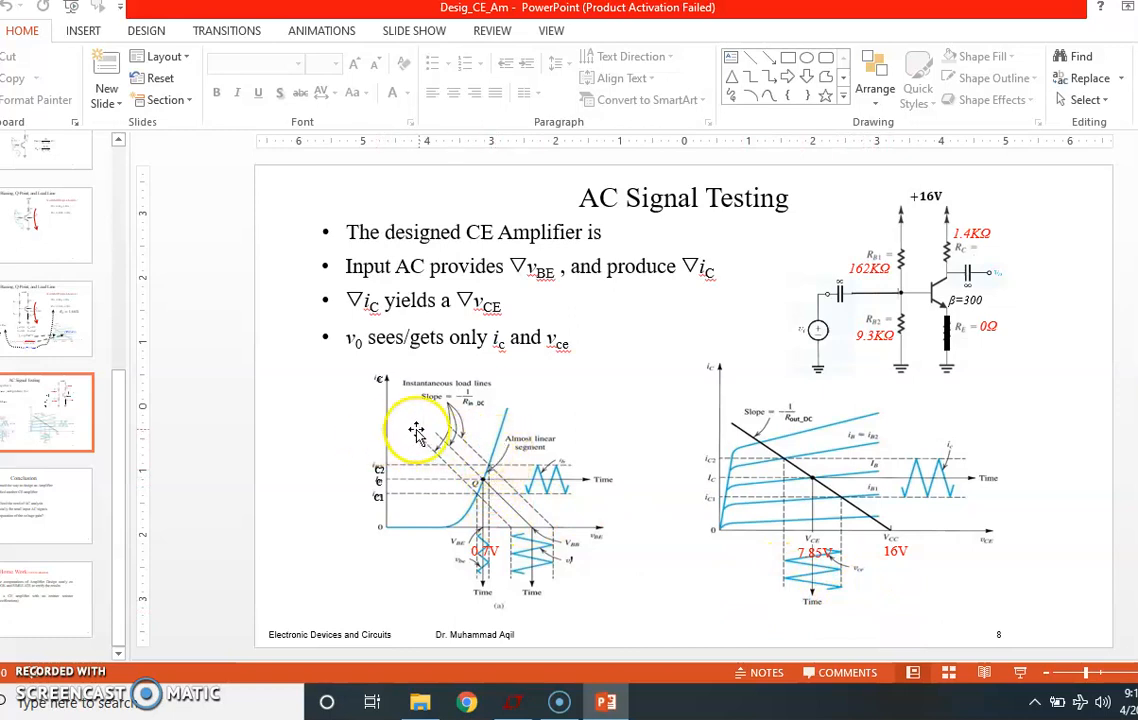
pyautogui.moveTo(900, 412)
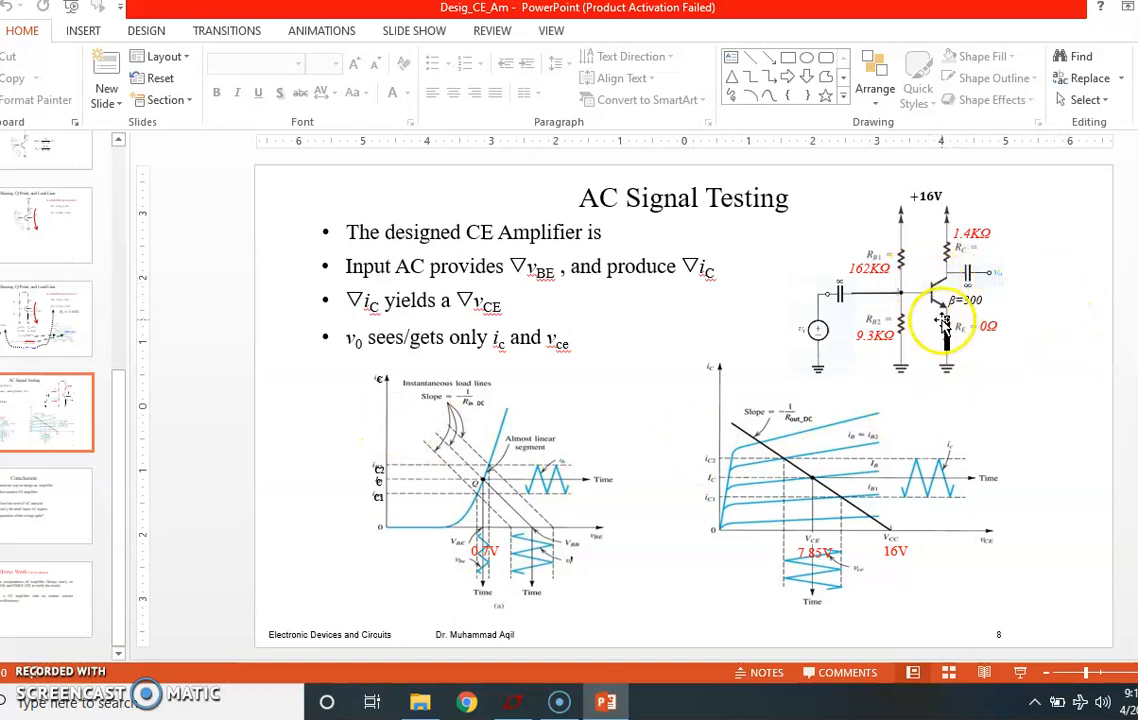
pyautogui.moveTo(944, 370)
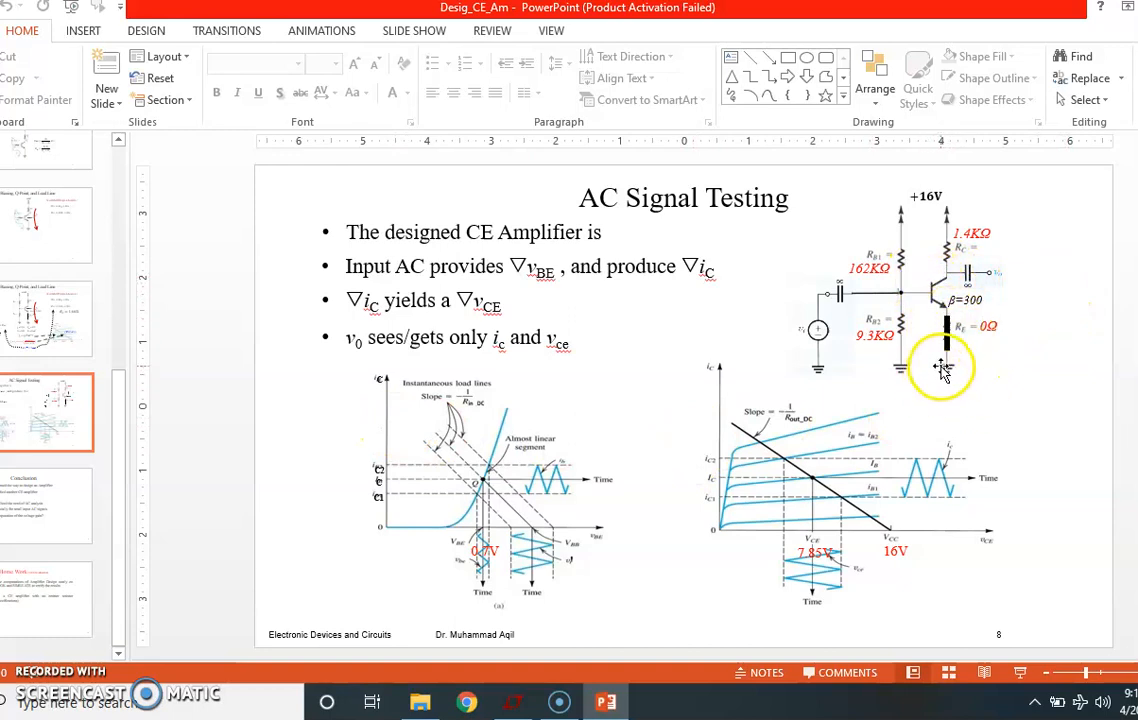
pyautogui.moveTo(936, 320)
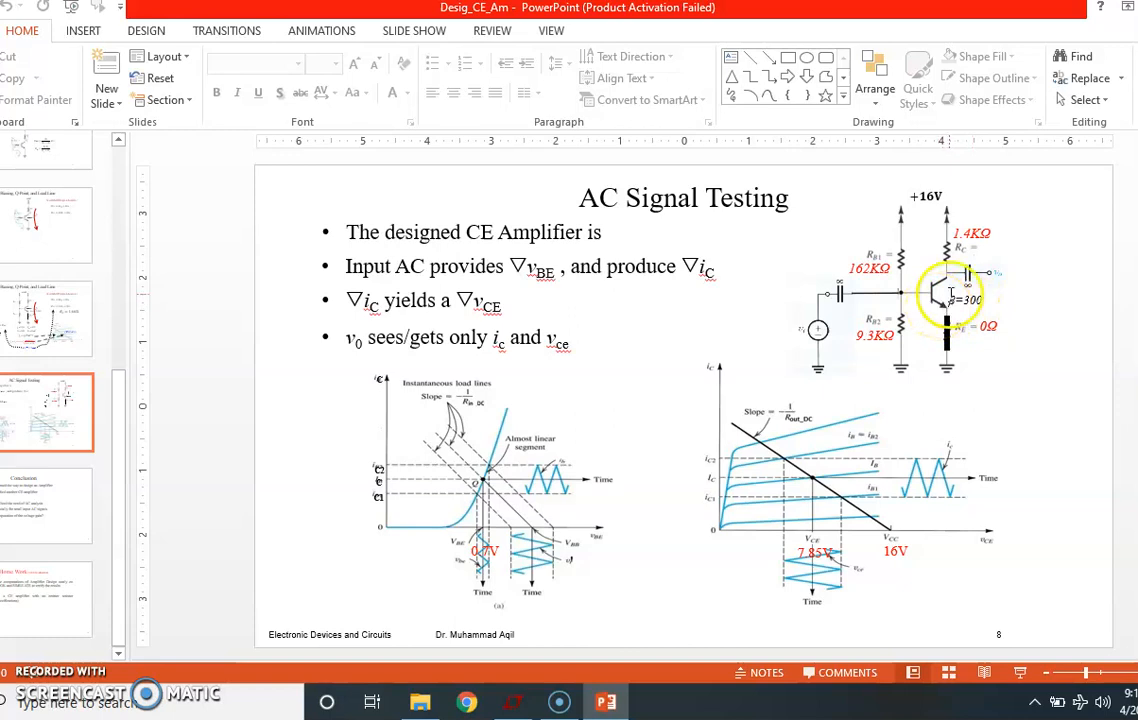
pyautogui.moveTo(496, 490)
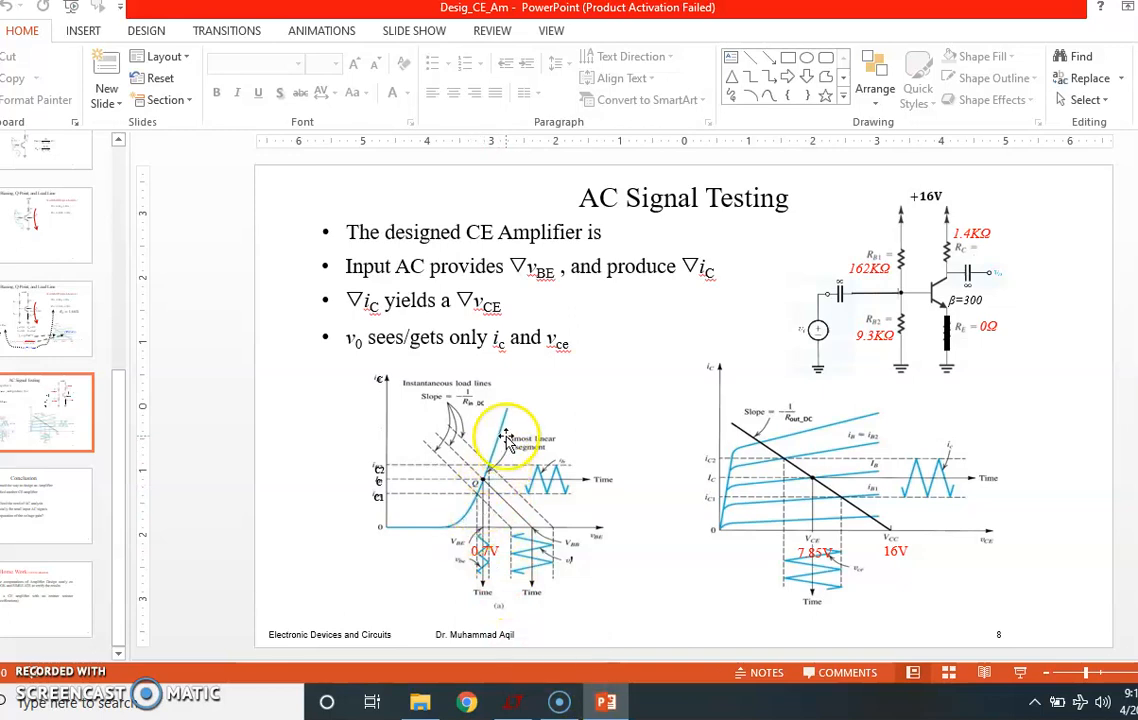
pyautogui.moveTo(484, 478)
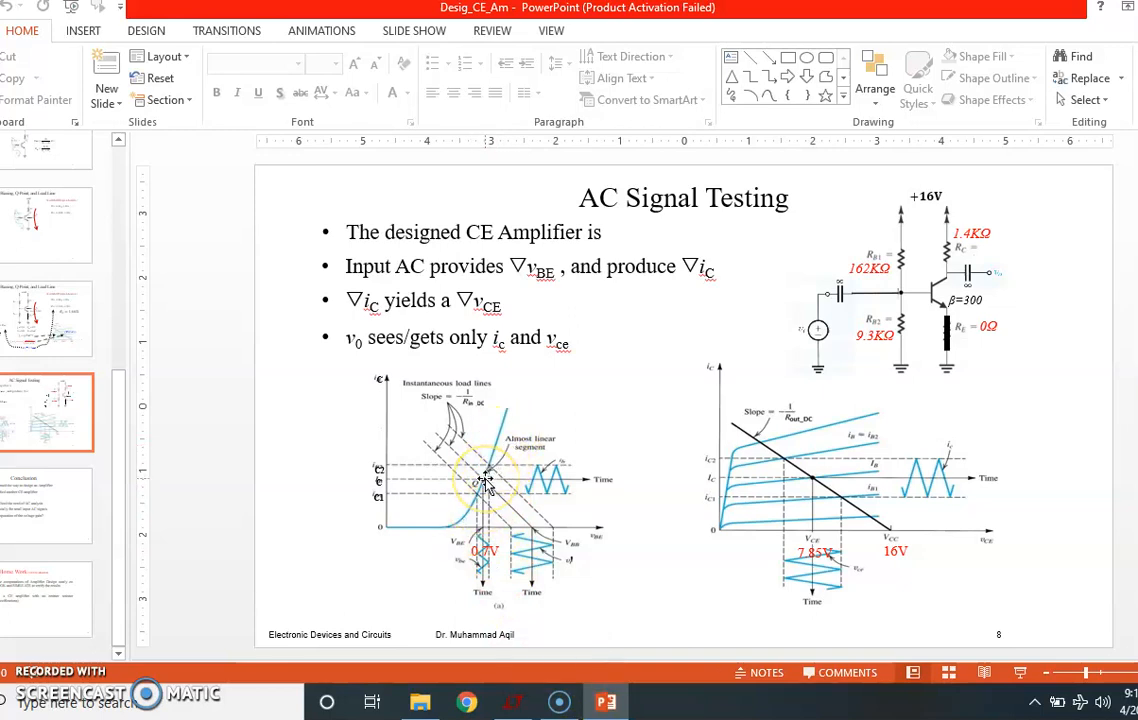
pyautogui.moveTo(556, 700)
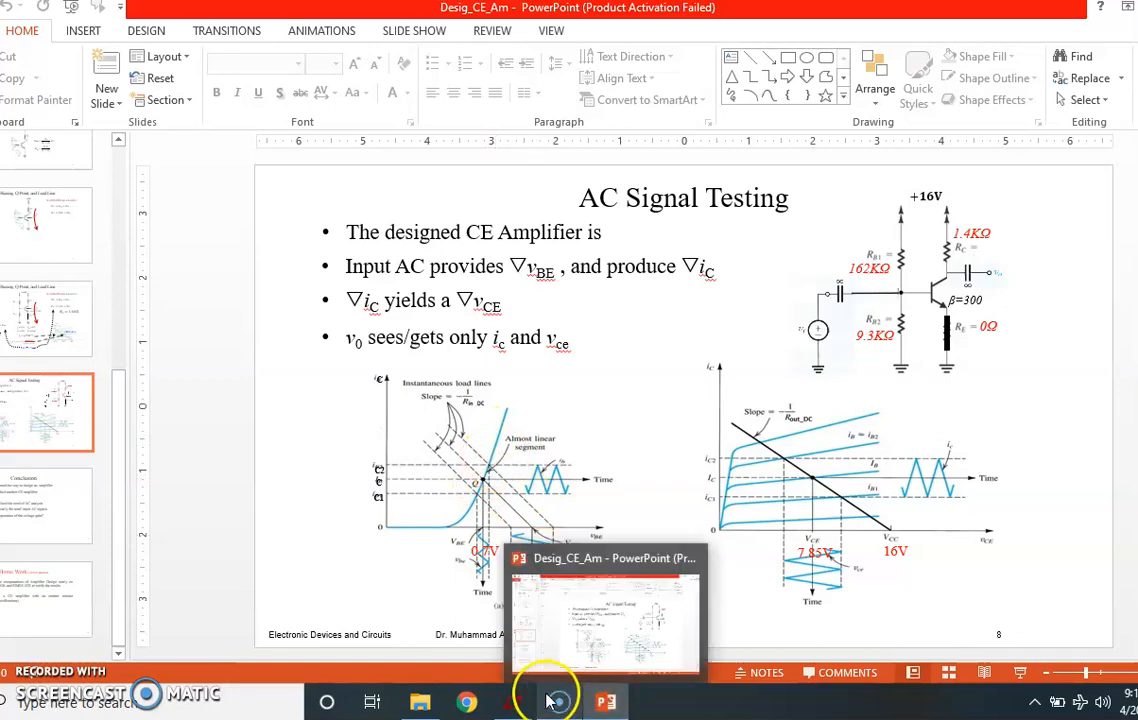
# Switch back to LTspice showing the clipped collector waveform.
pyautogui.click(512, 700)
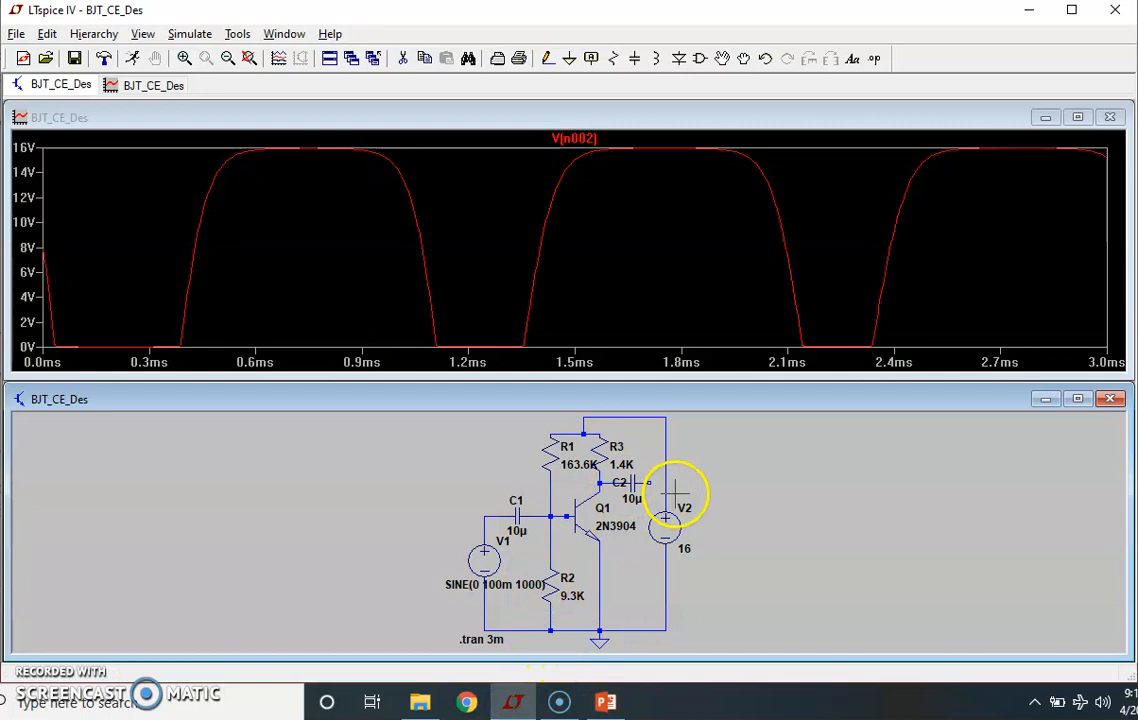
pyautogui.moveTo(520, 564)
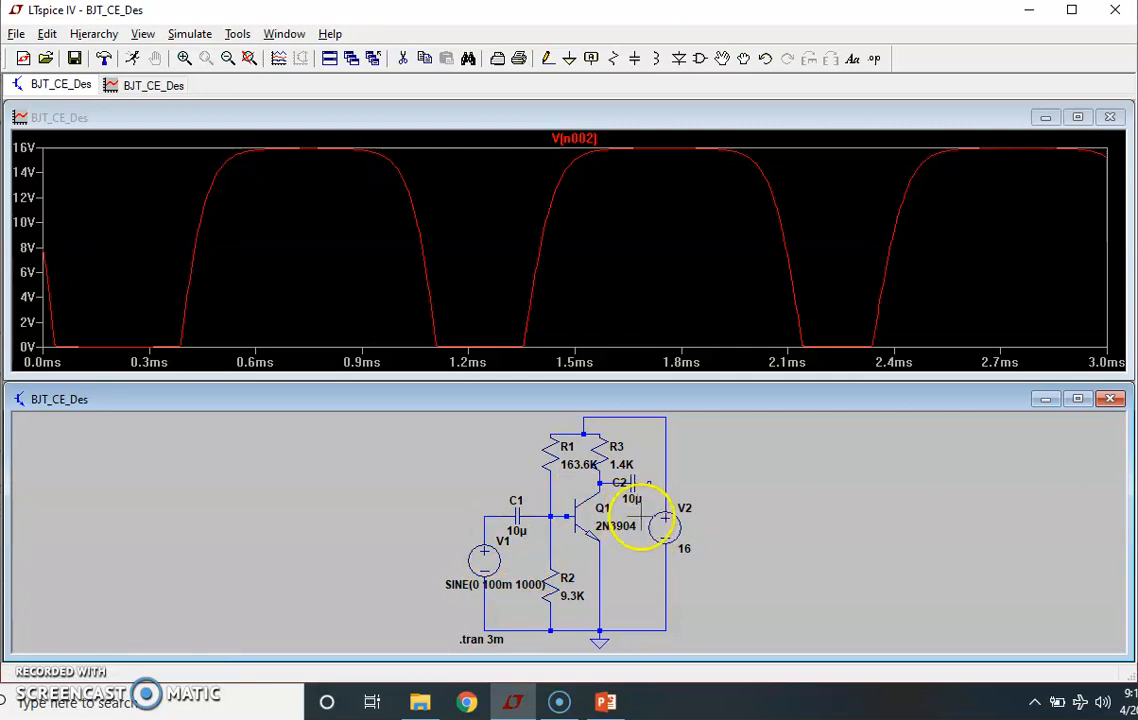
pyautogui.moveTo(688, 428)
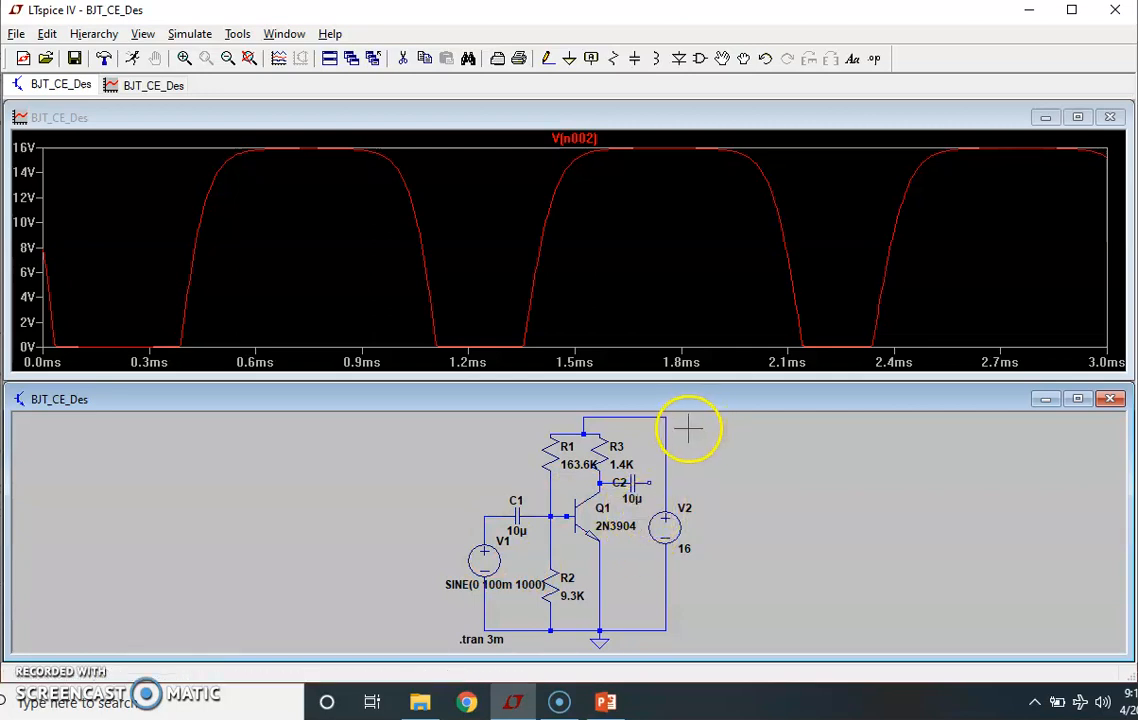